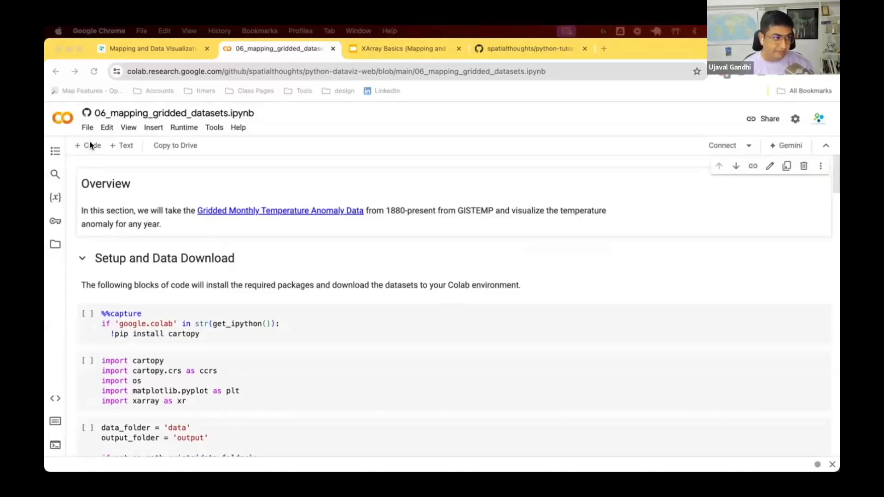
Save an editable Drive copy of the gridded-datasets notebook from GitHub.
click(175, 145)
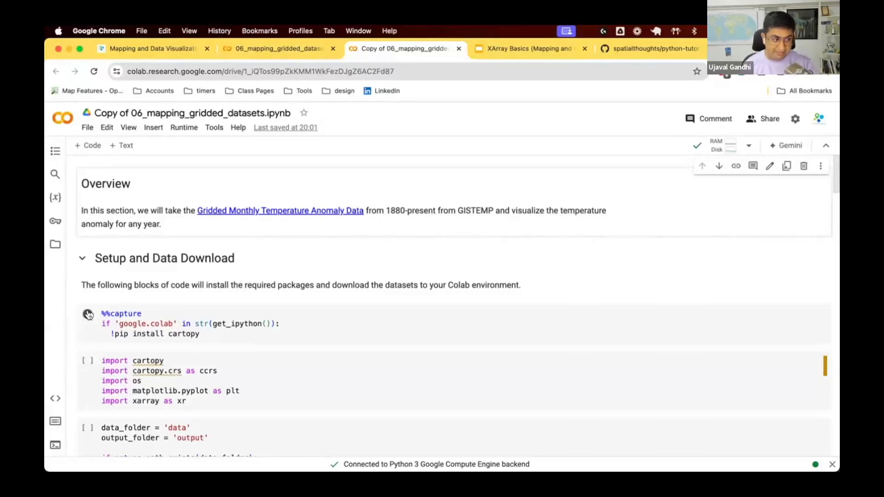
Run the %%capture cartopy pip install cell and the library imports cell.
click(87, 314)
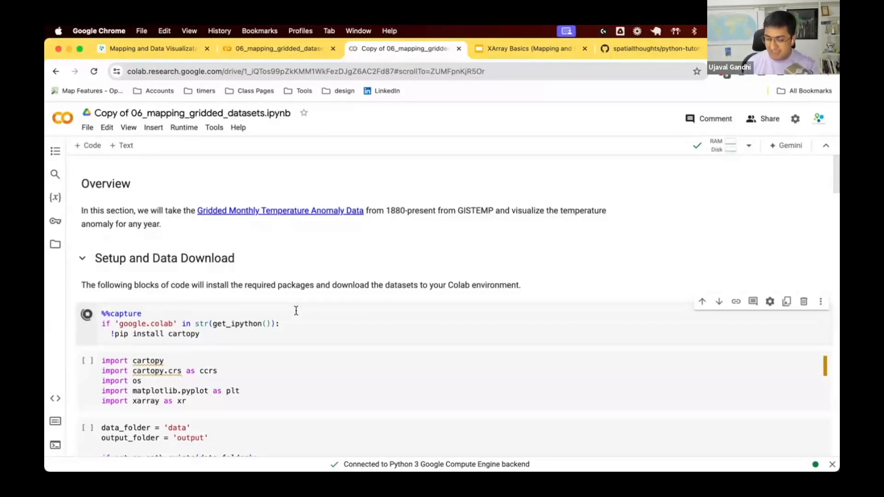
click(87, 313)
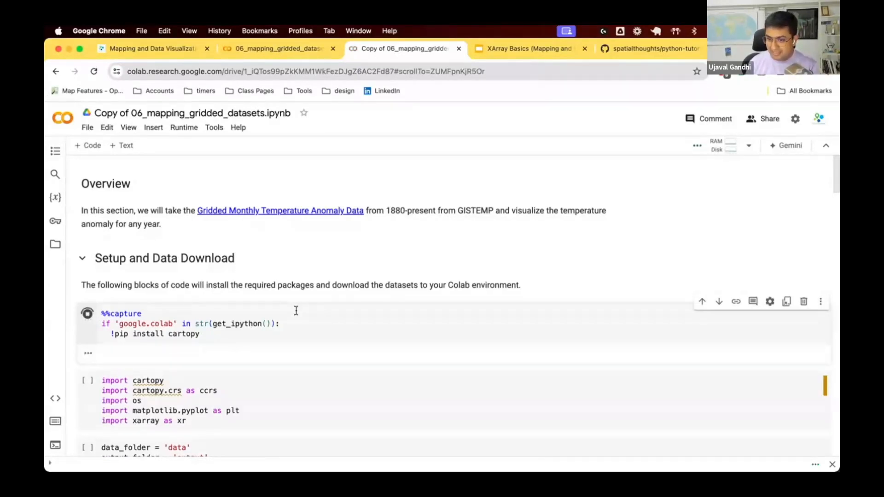
click(87, 313)
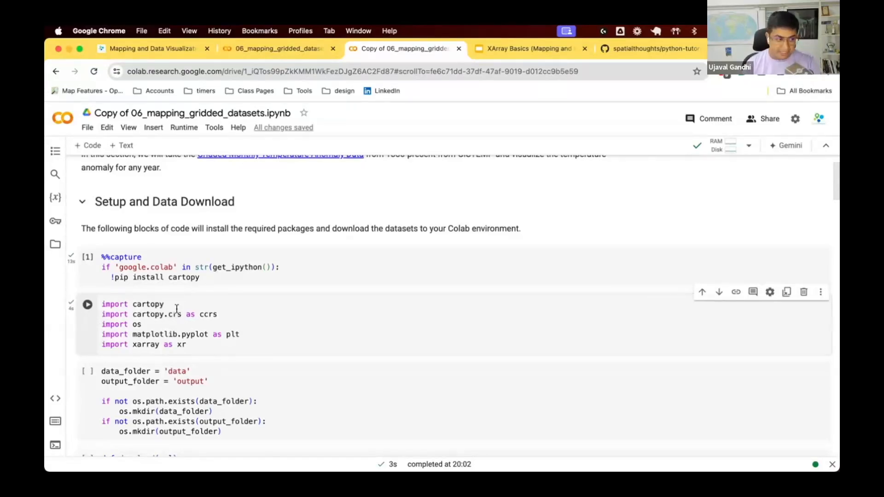
Run the folder-creation and download cells to fetch the GISTEMP NetCDF file into data.
scroll(down, 3)
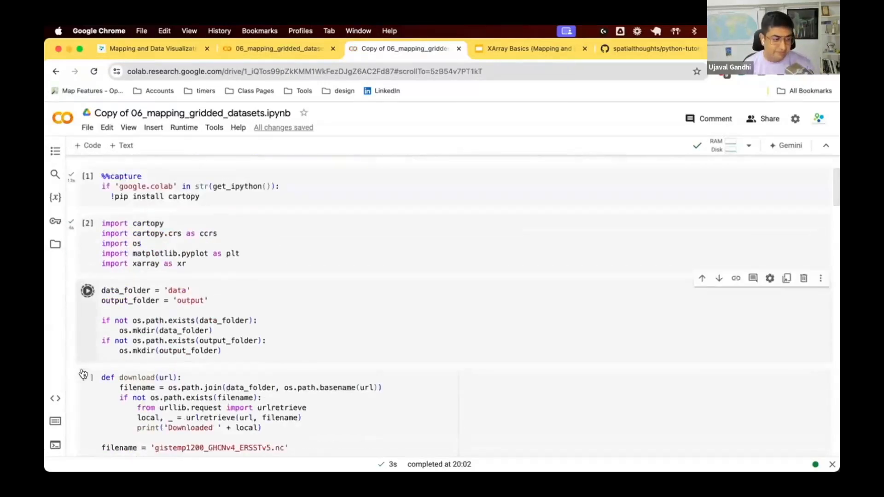
scroll(down, 3)
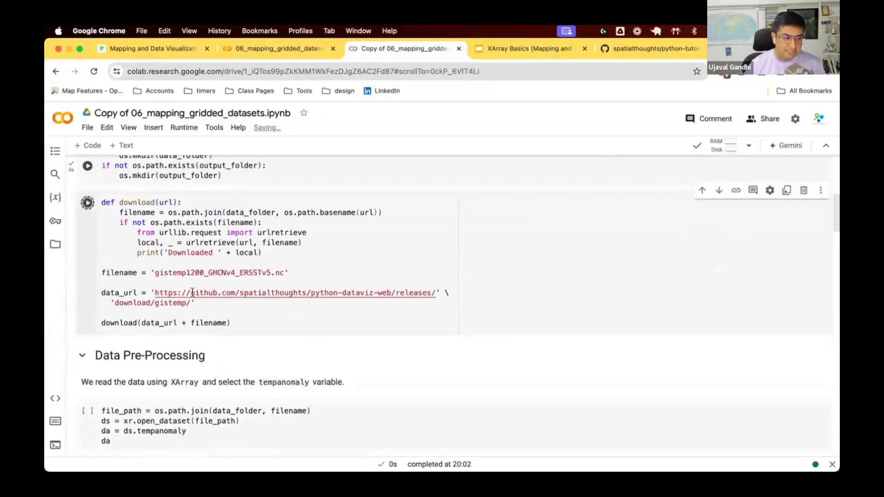
click(87, 202)
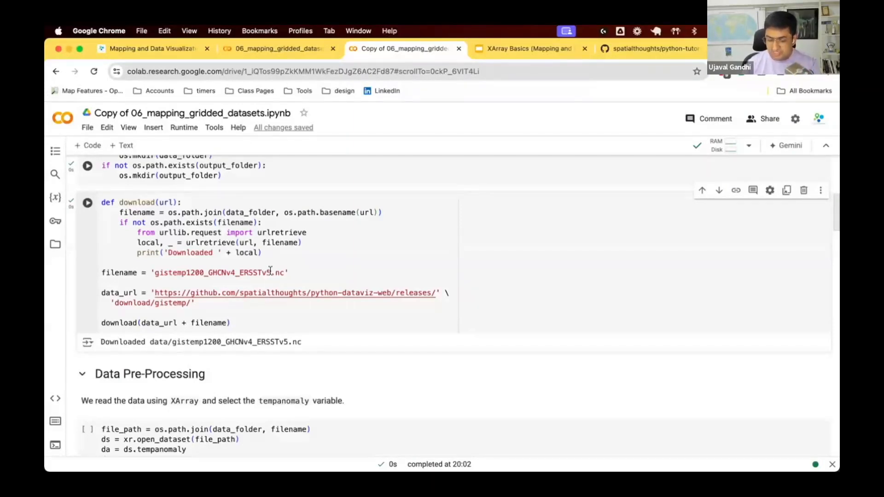
scroll(down, 3)
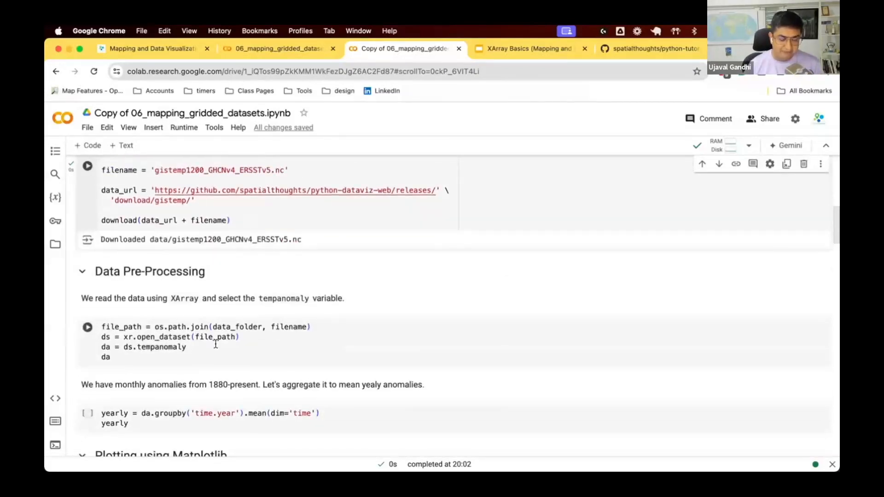
Open the downloaded GISTEMP file with xr.open_dataset.
scroll(up, 3)
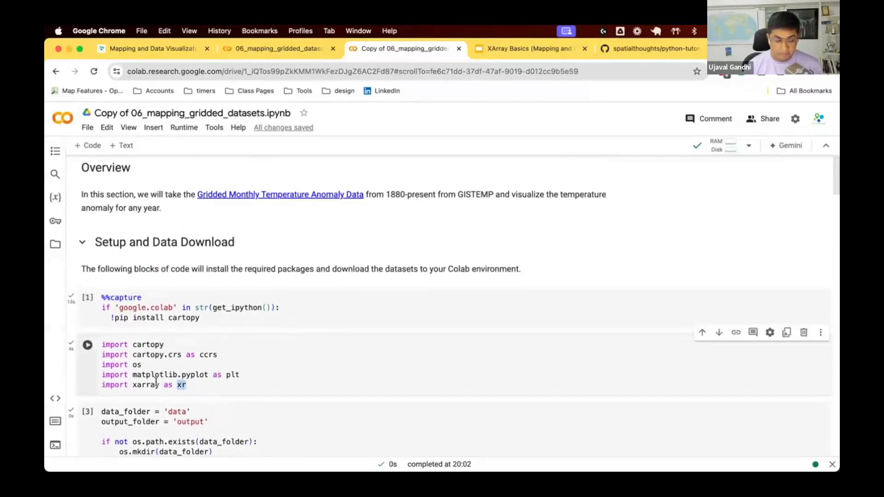
scroll(down, 3)
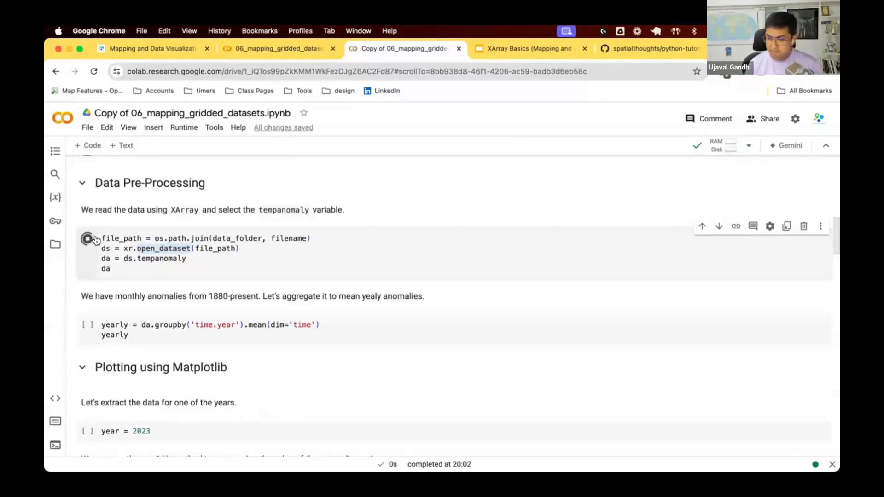
click(88, 238)
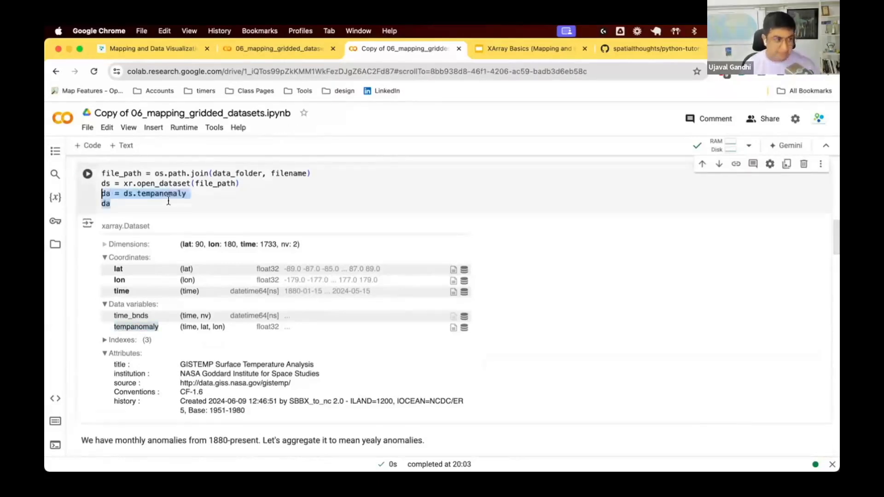
Re-run the cell to display tempanomaly as a 1733×90×180 DataArray.
click(138, 193)
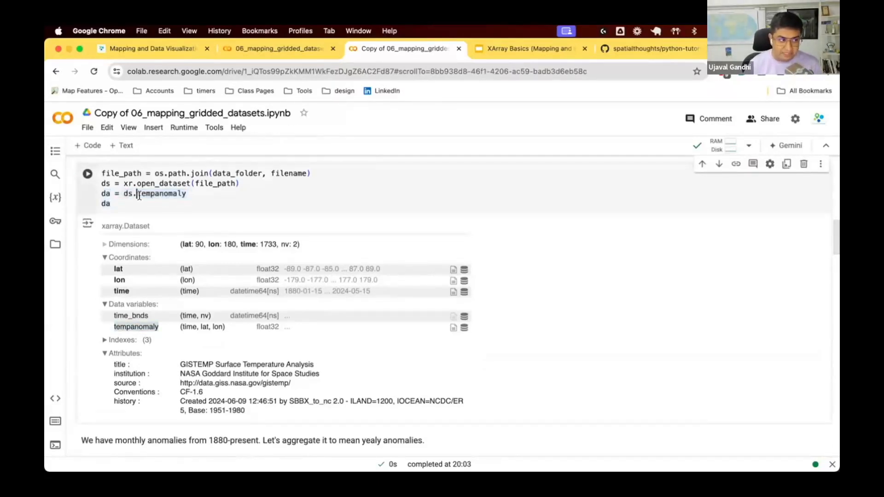
click(87, 173)
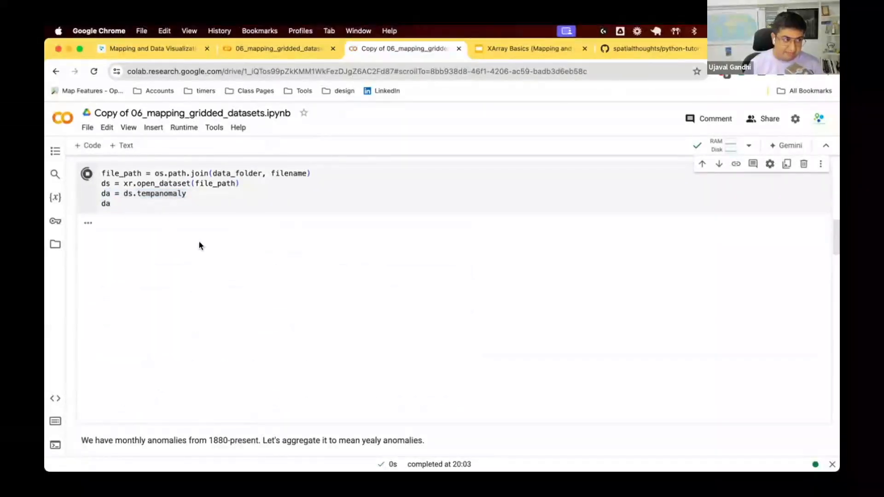
click(87, 173)
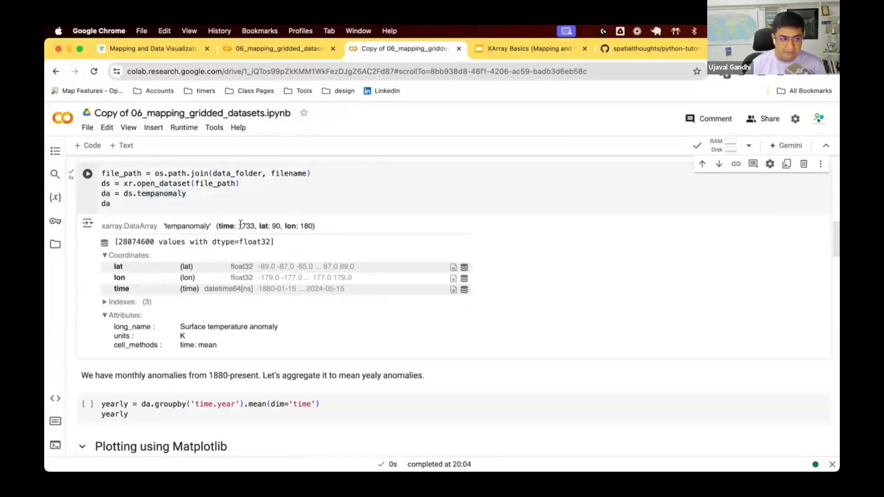
mouse_move(287, 289)
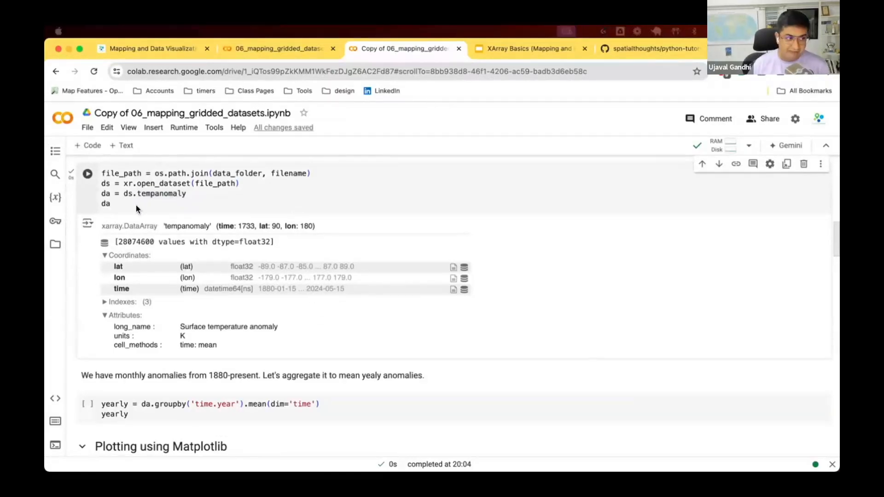
mouse_move(209, 228)
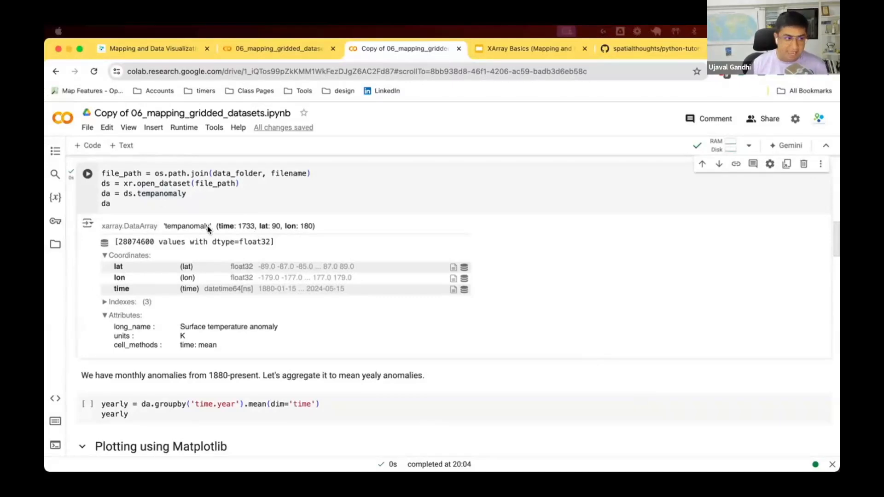
mouse_move(213, 236)
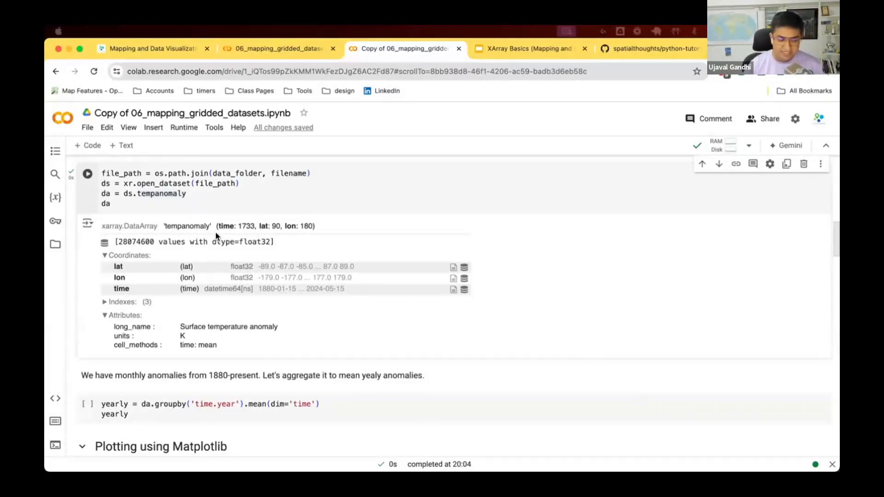
mouse_move(225, 235)
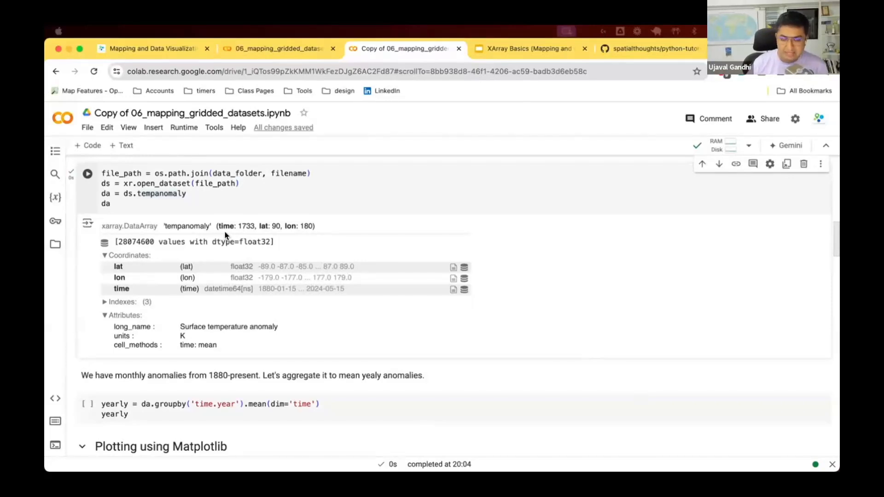
mouse_move(225, 221)
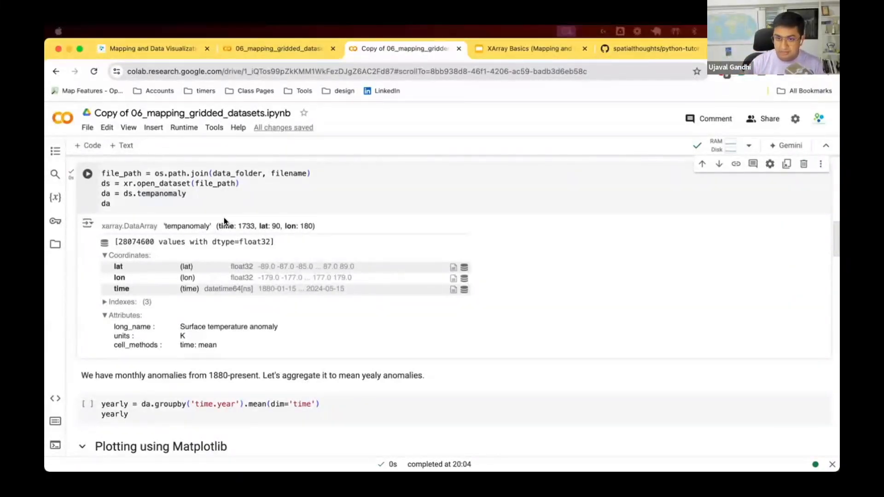
mouse_move(219, 364)
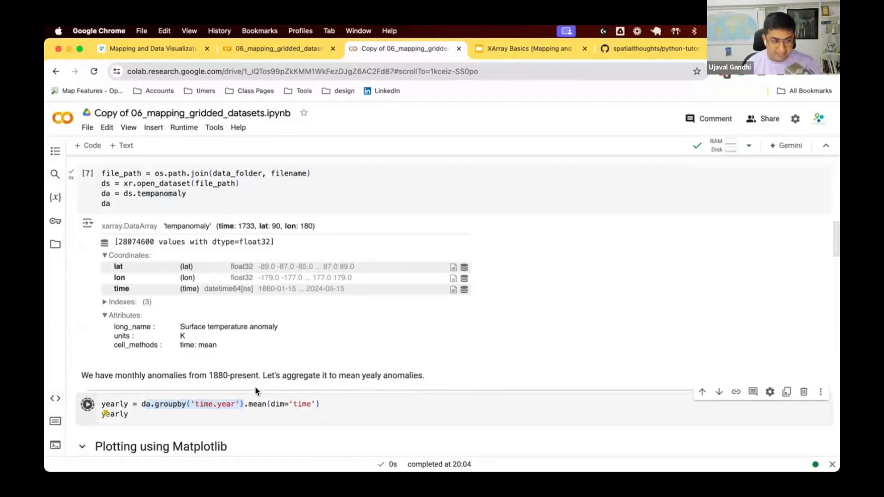
Compute yearly means with groupby('time.year').mean() and browse the 145-year 1880–2024 output.
click(87, 403)
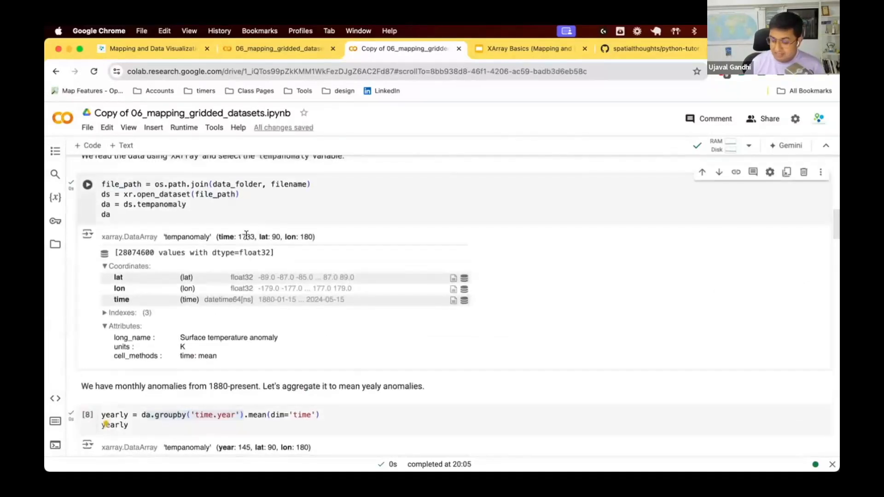
scroll(down, 3)
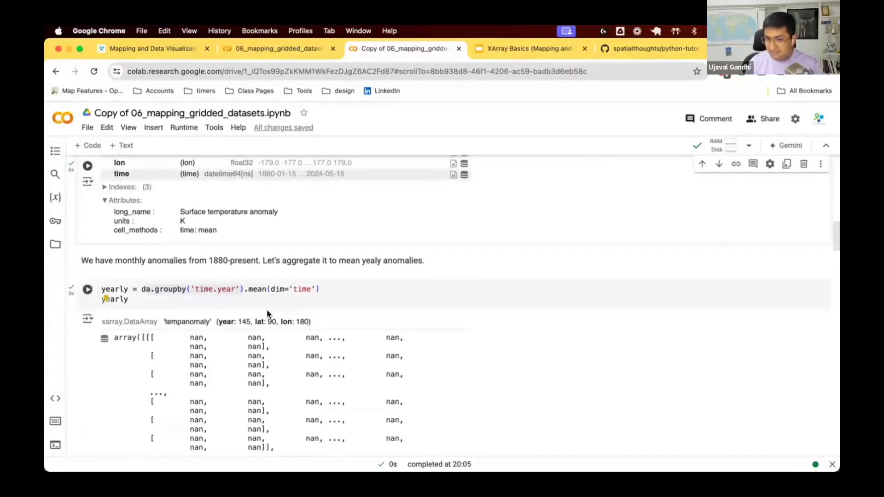
mouse_move(287, 319)
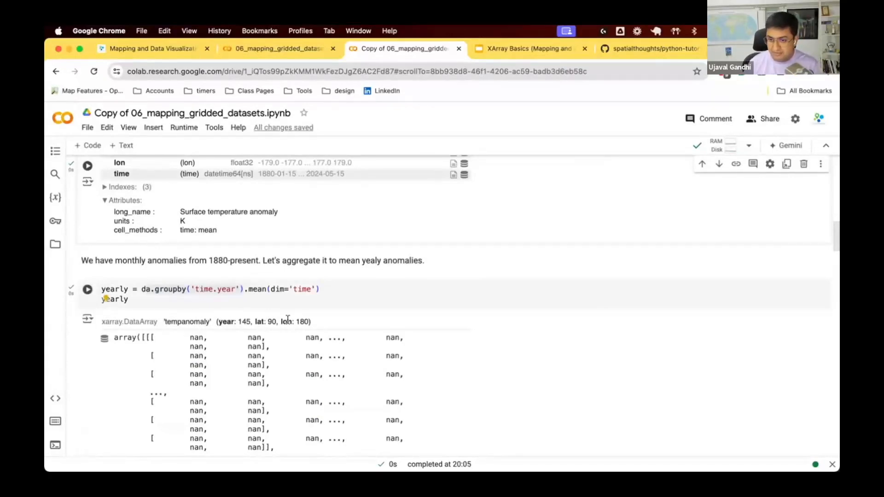
scroll(down, 3)
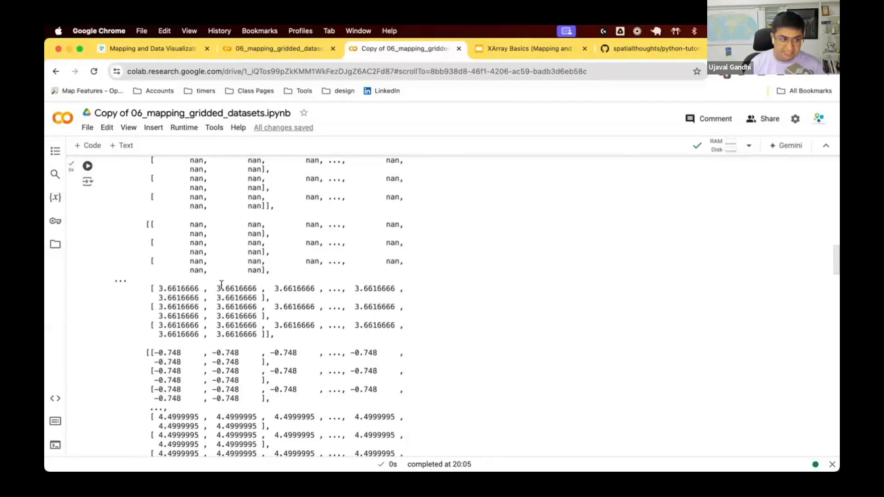
double_click(236, 288)
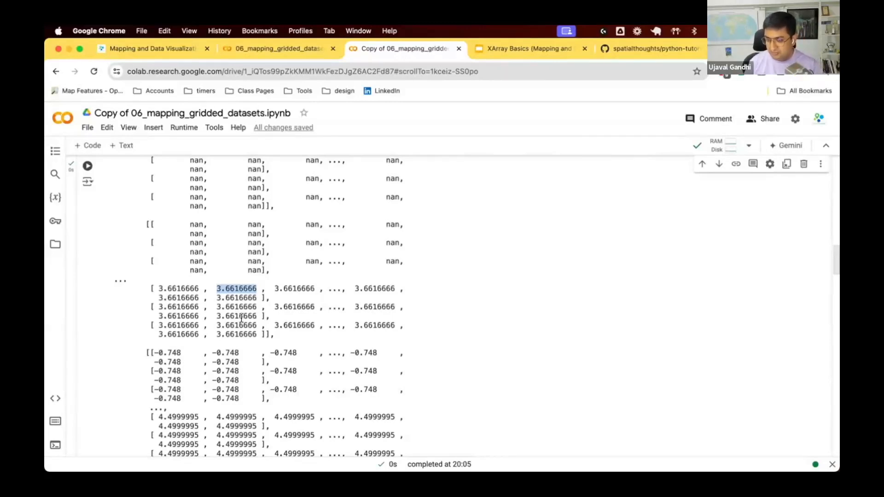
mouse_move(314, 408)
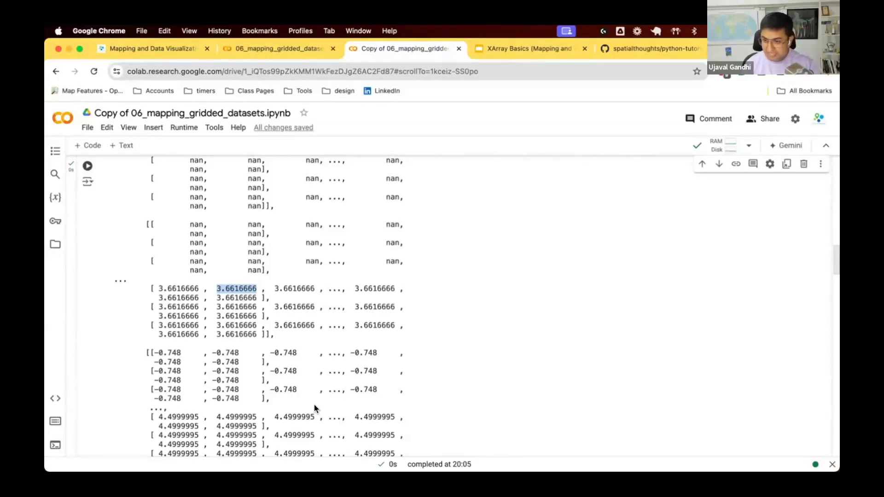
scroll(up, 3)
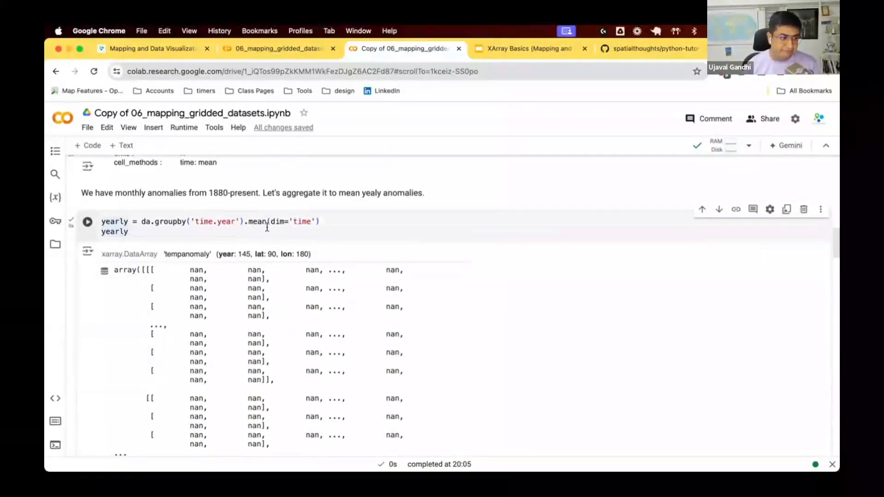
scroll(down, 3)
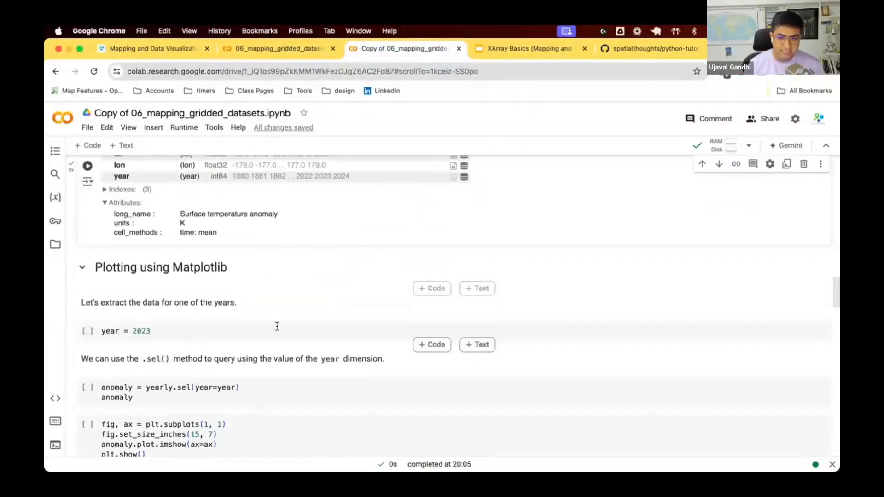
scroll(up, 3)
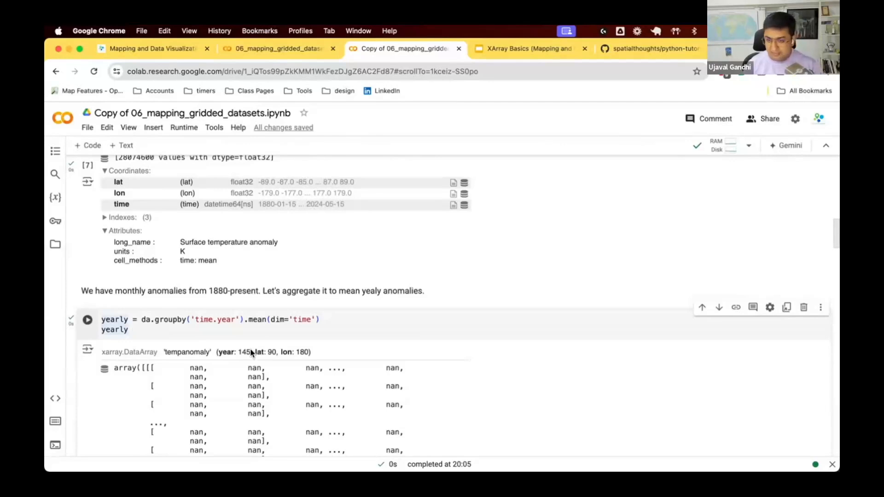
scroll(down, 3)
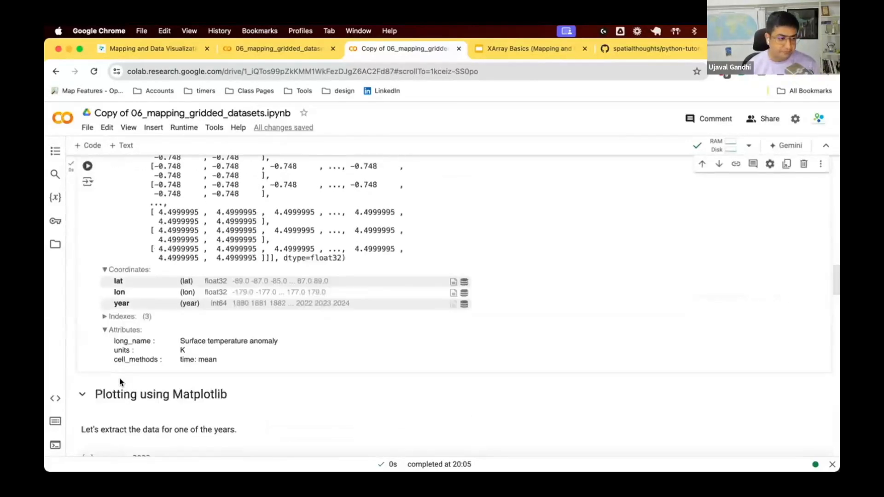
scroll(down, 3)
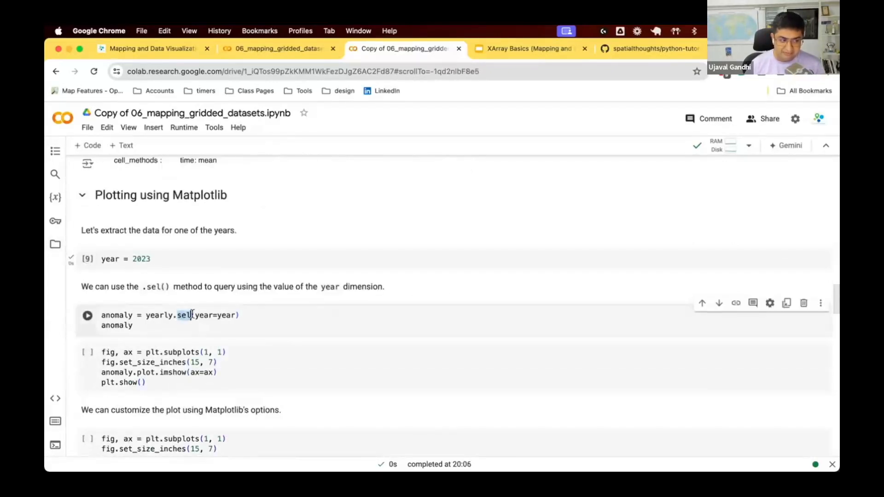
Run anomaly = yearly.sel(year=year) to show the 2023 90×180 DataArray.
scroll(up, 3)
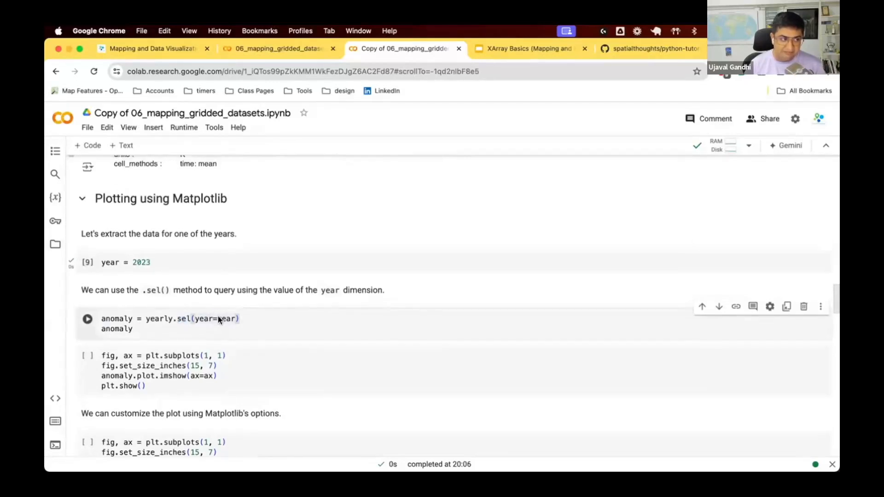
scroll(up, 3)
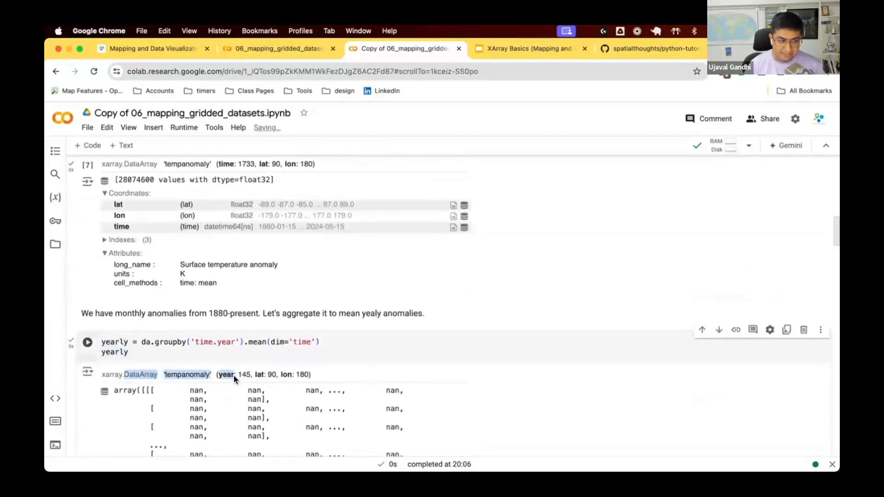
scroll(down, 3)
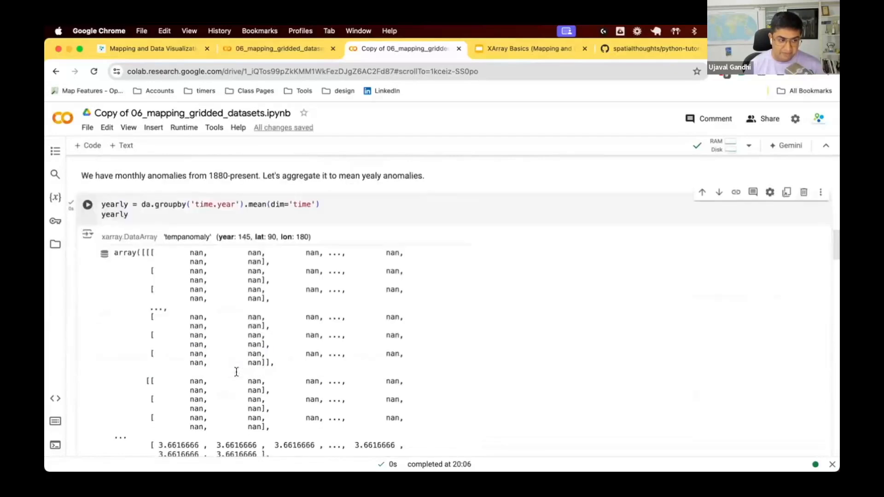
scroll(down, 3)
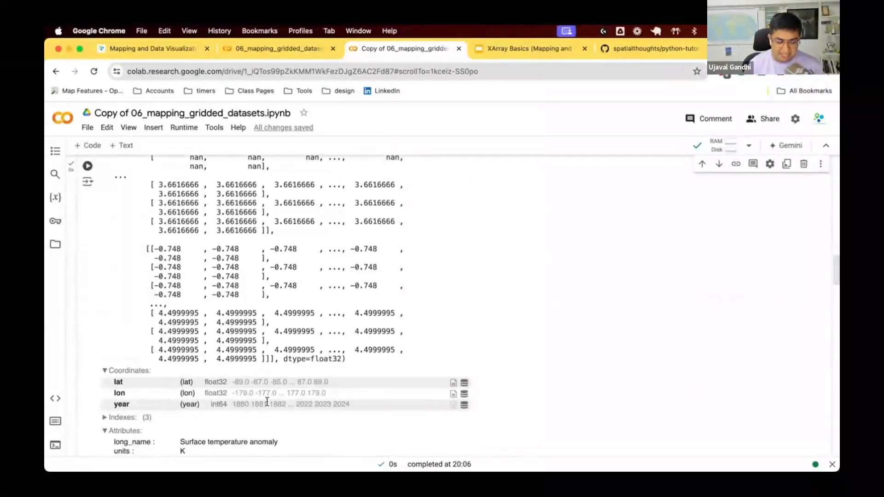
scroll(down, 3)
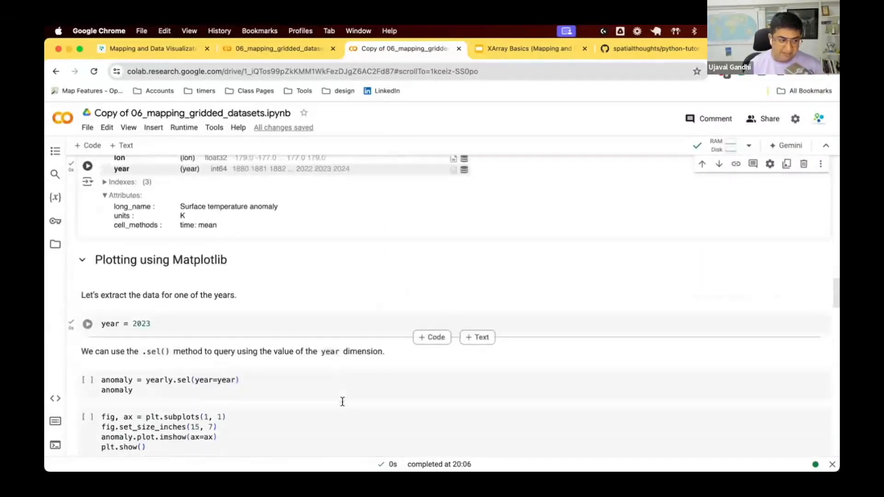
scroll(down, 3)
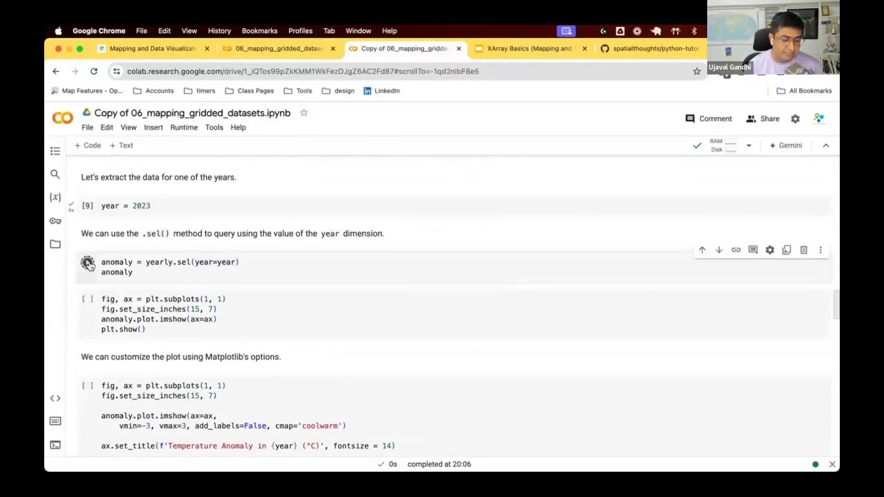
click(87, 262)
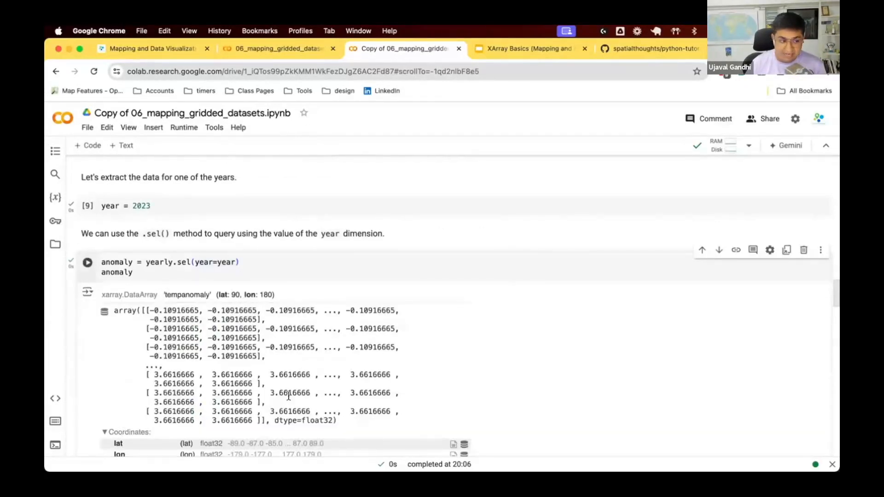
mouse_move(319, 428)
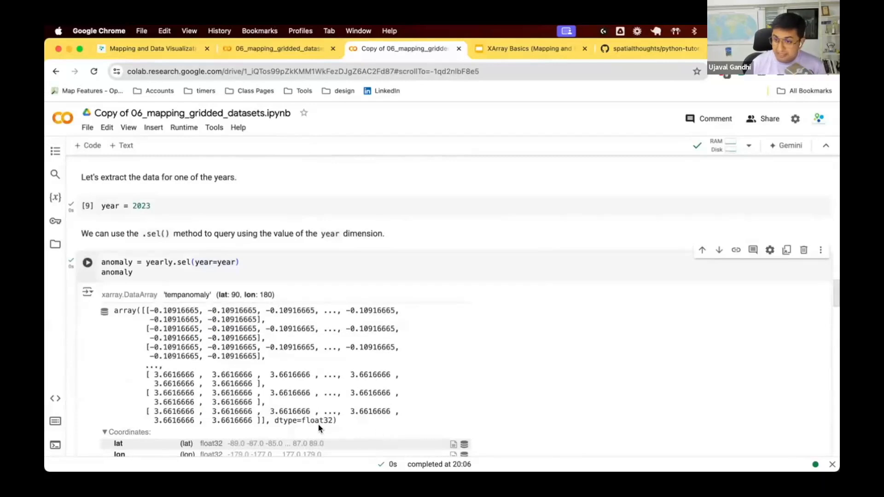
mouse_move(309, 416)
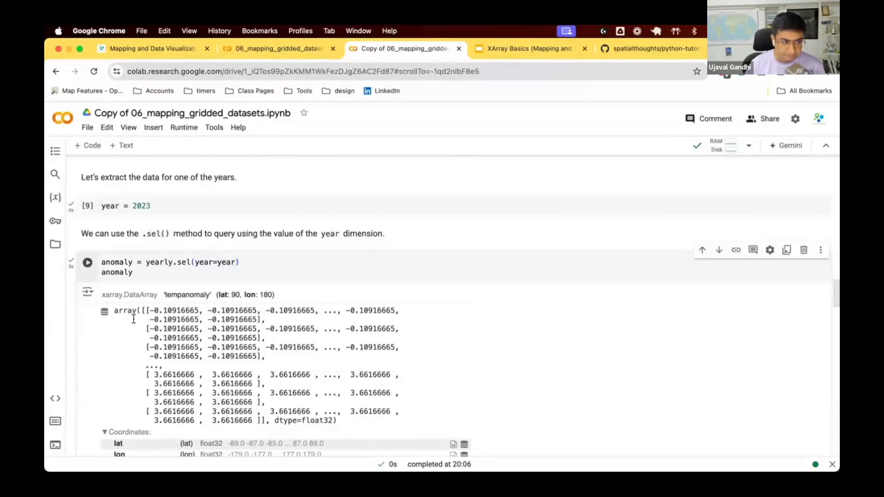
scroll(up, 3)
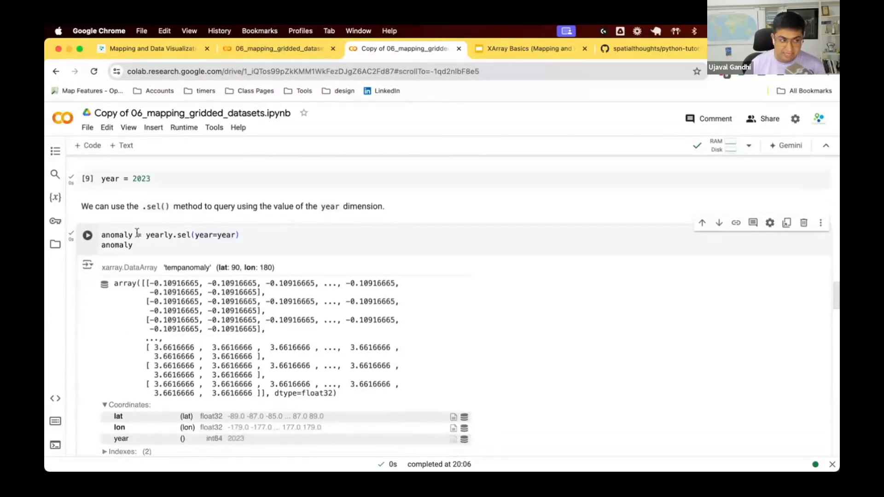
mouse_move(177, 262)
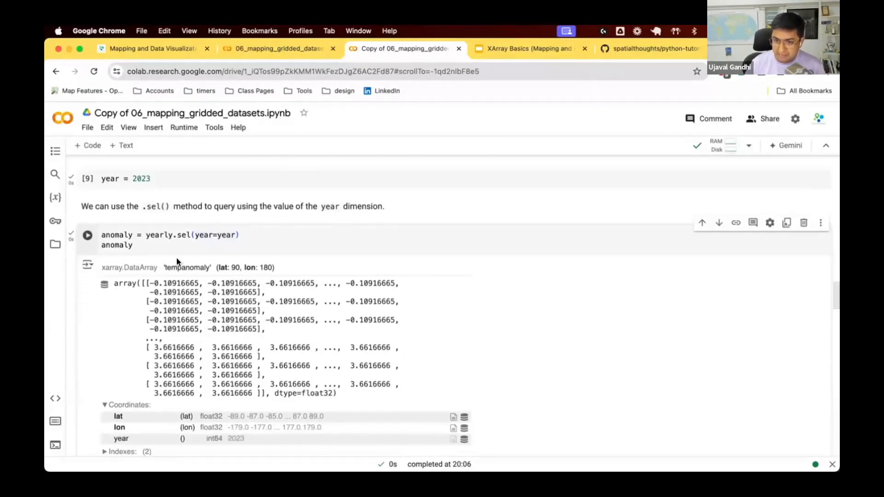
Plot the 2023 anomaly with anomaly.plot.imshow and view the map with its colorbar.
scroll(down, 3)
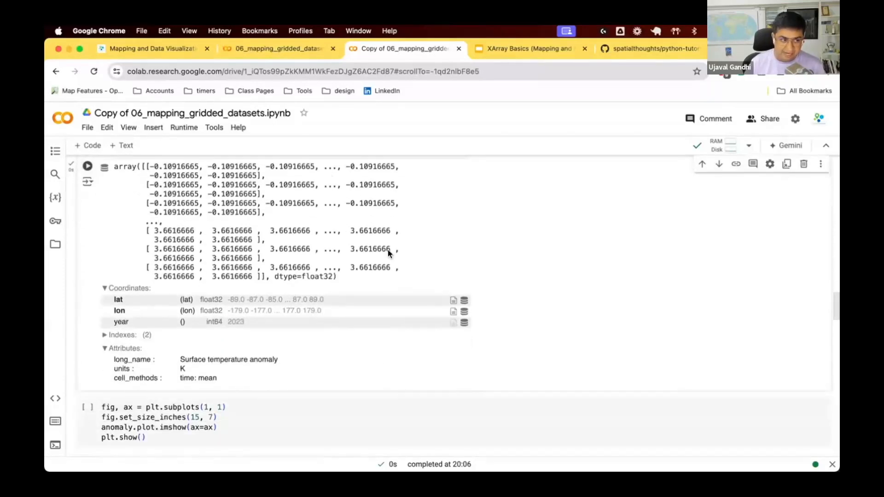
scroll(down, 3)
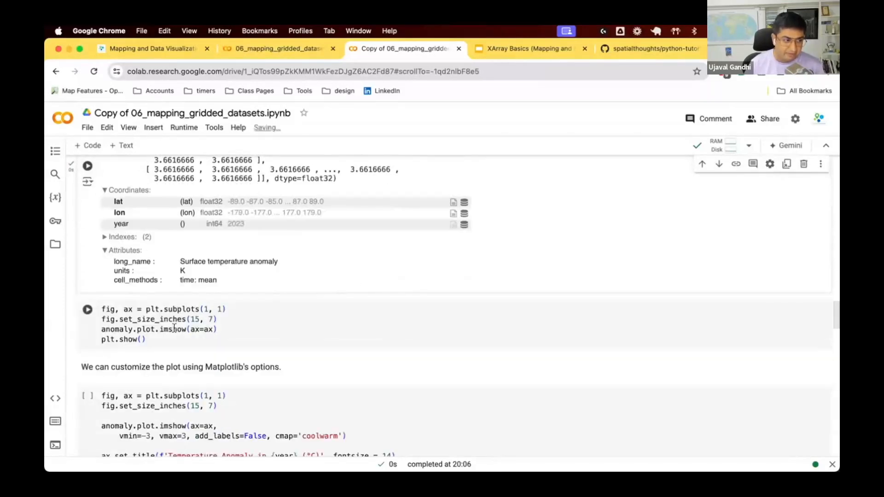
click(88, 309)
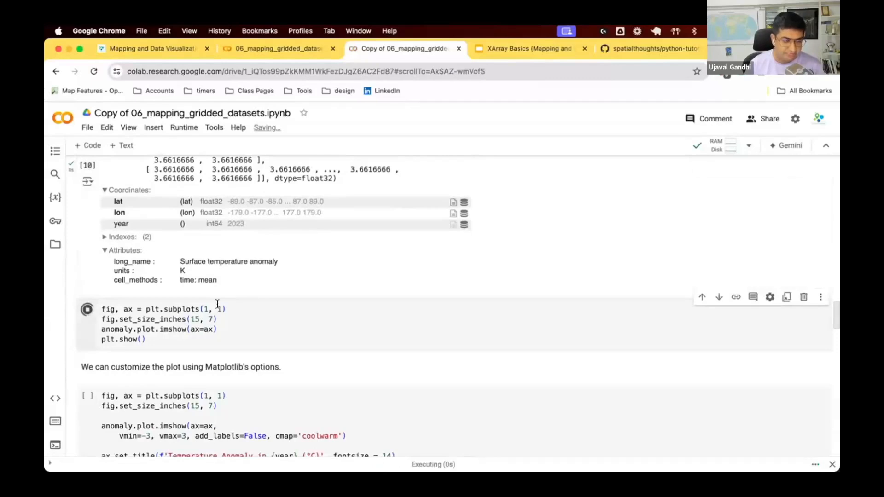
click(88, 309)
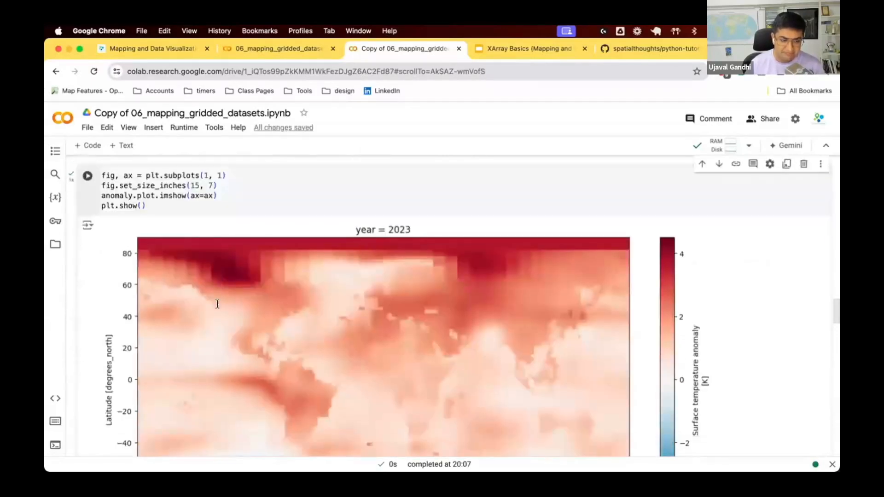
scroll(down, 3)
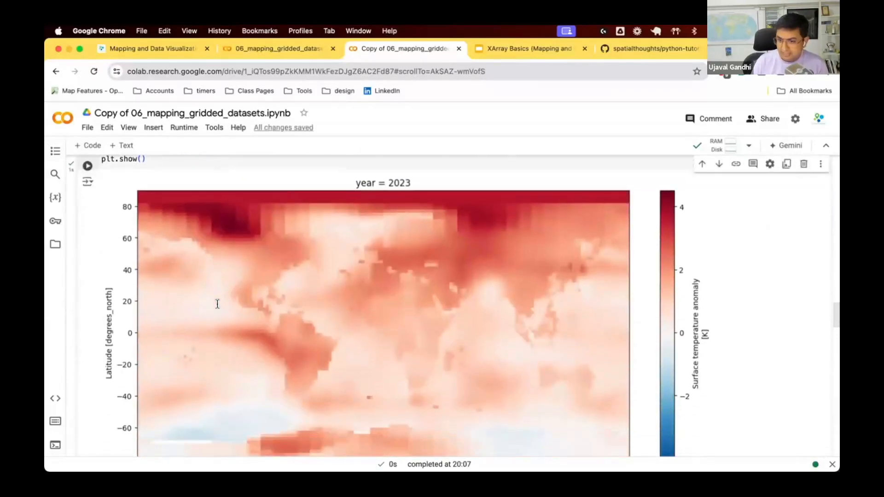
mouse_move(432, 287)
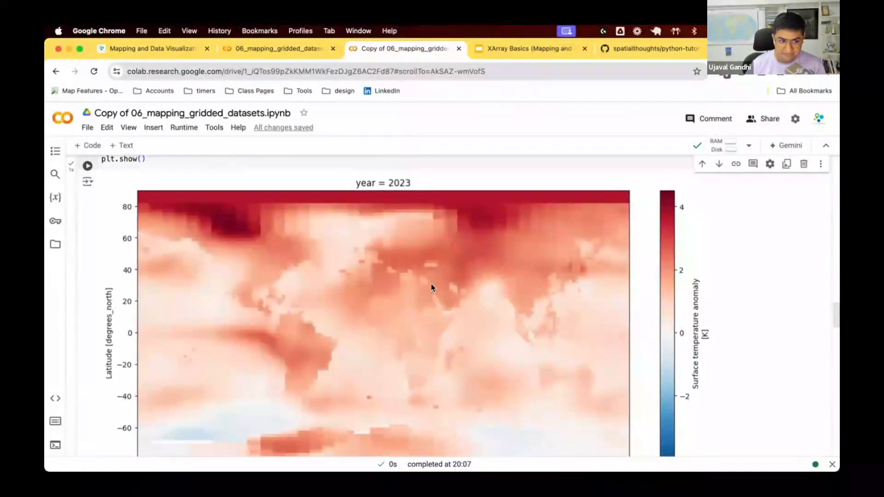
mouse_move(462, 399)
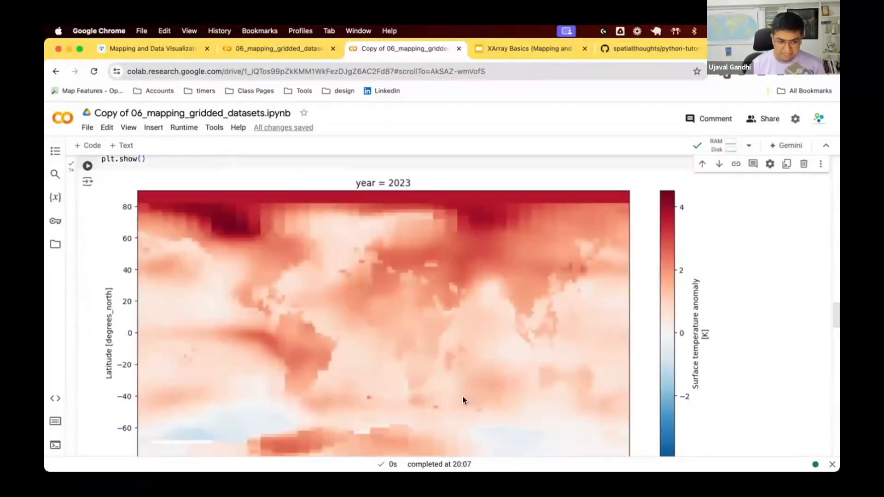
mouse_move(422, 242)
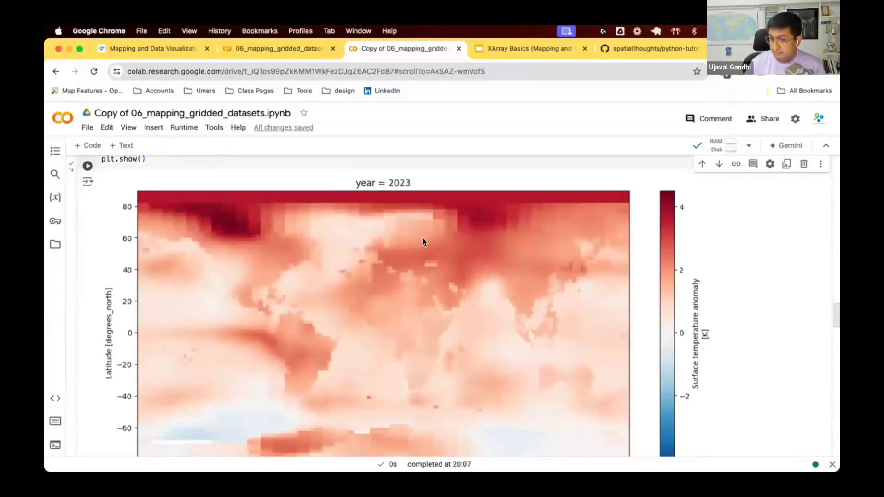
mouse_move(590, 287)
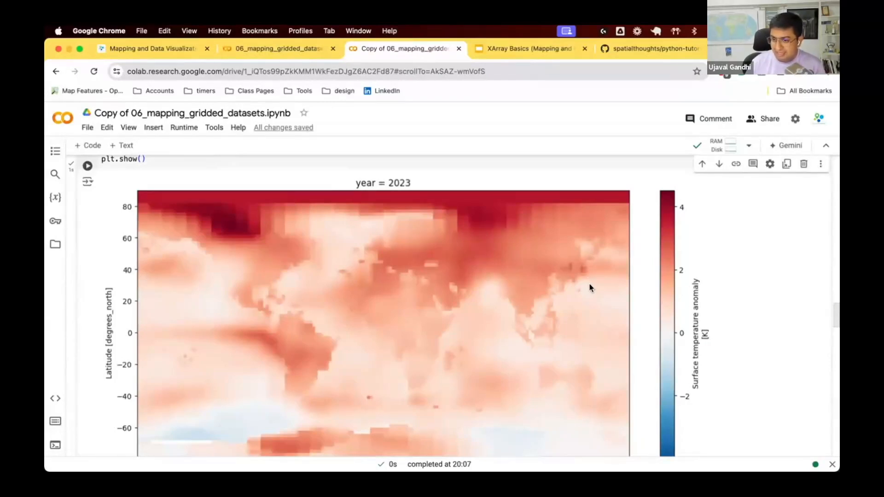
mouse_move(670, 381)
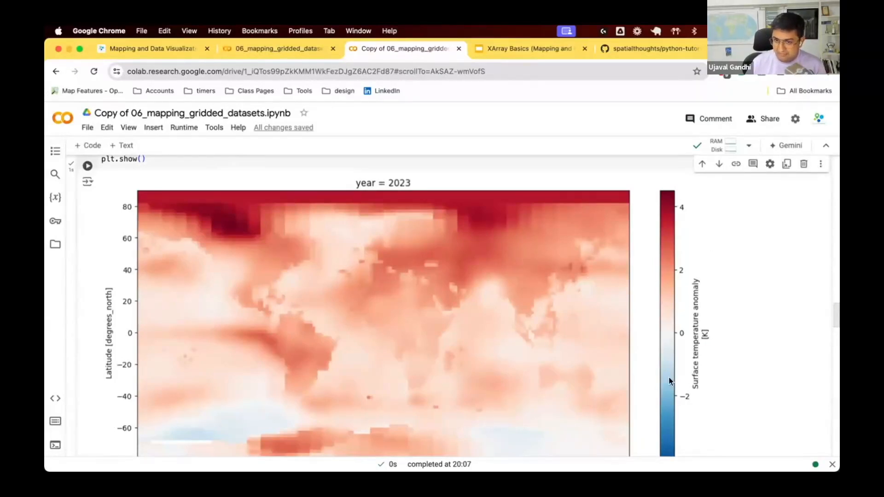
scroll(down, 3)
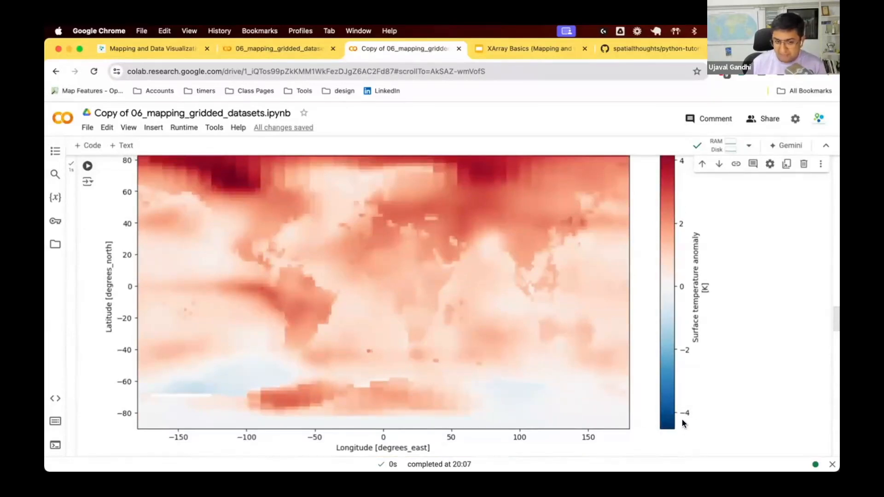
scroll(up, 3)
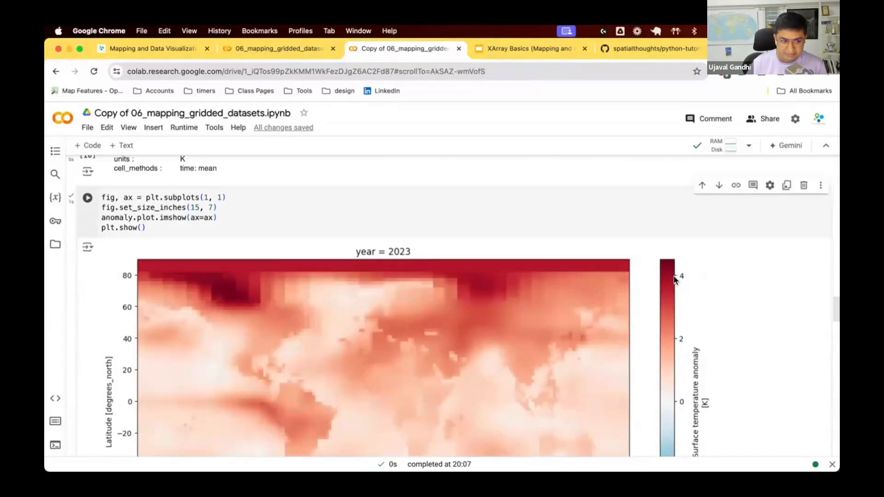
mouse_move(361, 285)
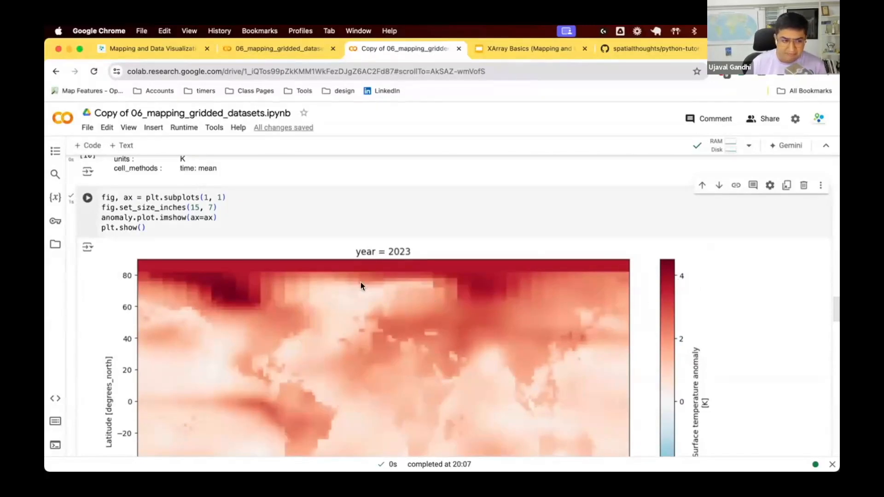
mouse_move(465, 243)
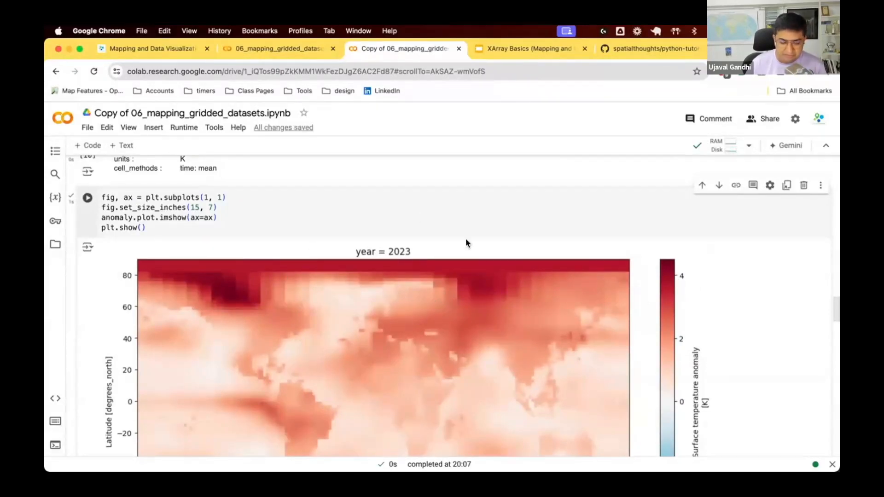
scroll(down, 3)
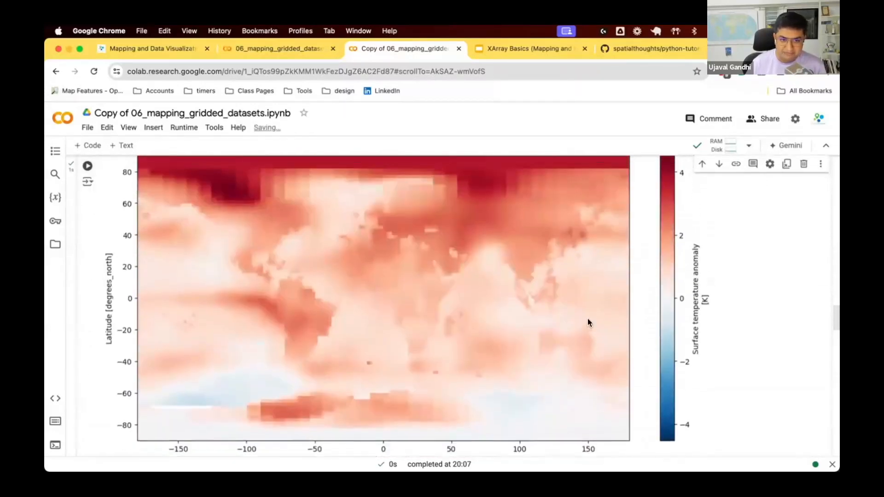
scroll(up, 3)
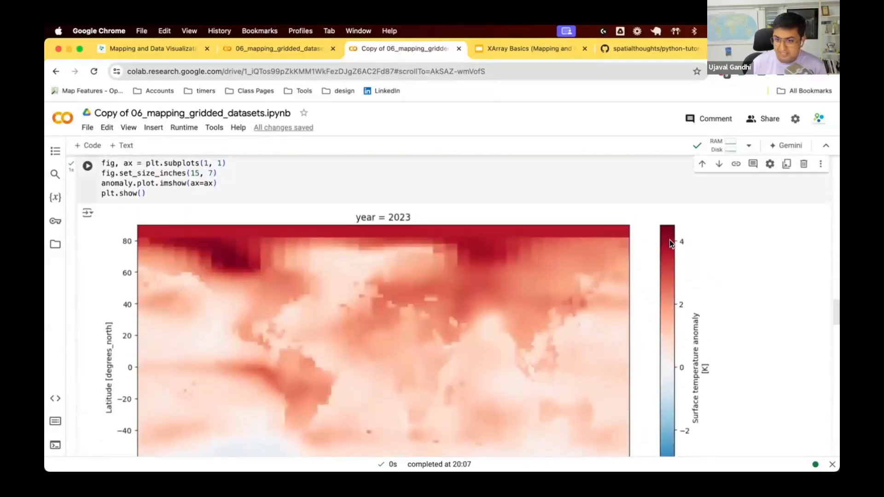
mouse_move(671, 270)
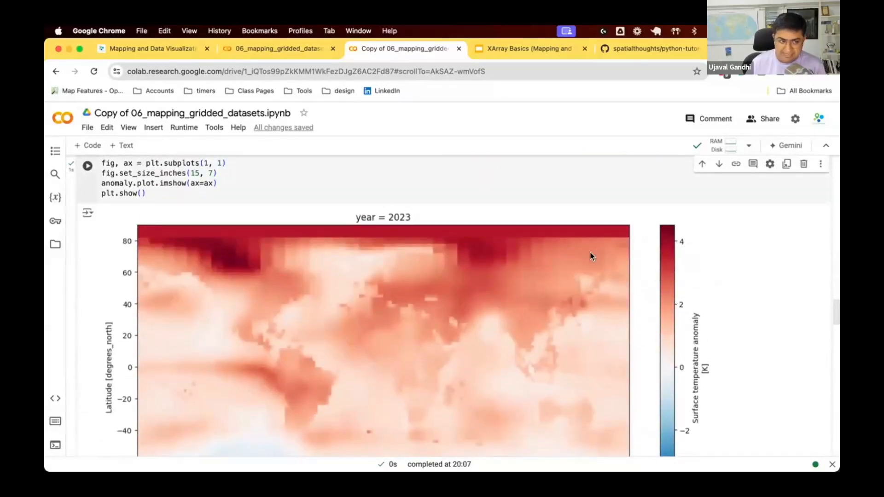
scroll(down, 3)
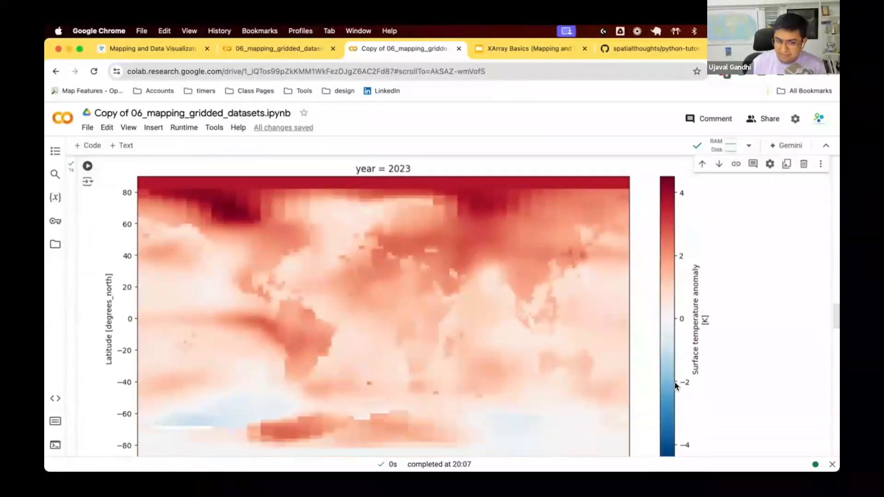
mouse_move(654, 239)
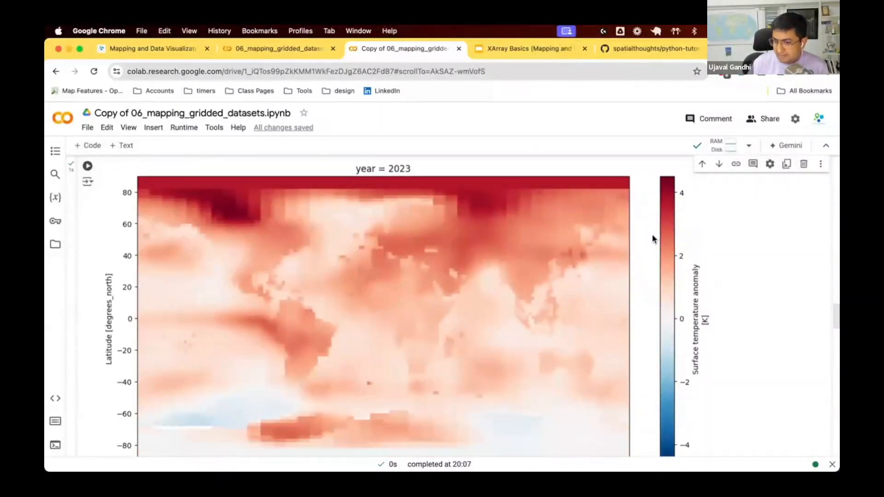
scroll(down, 3)
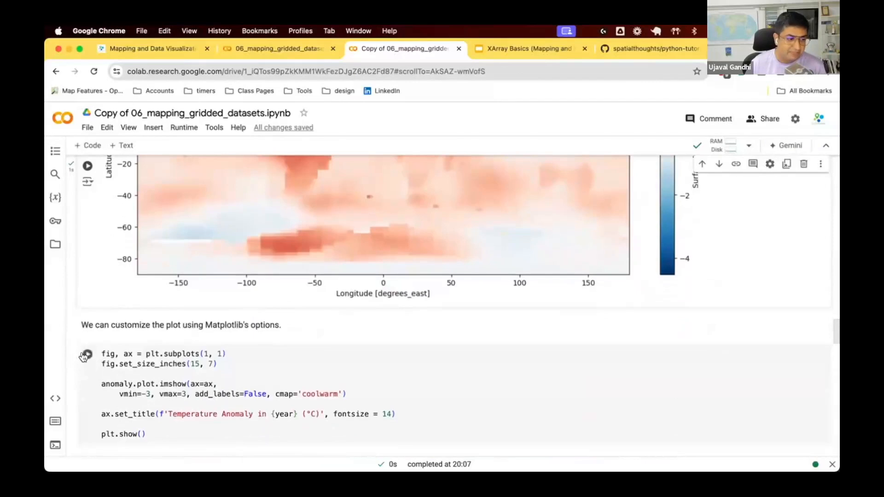
click(87, 354)
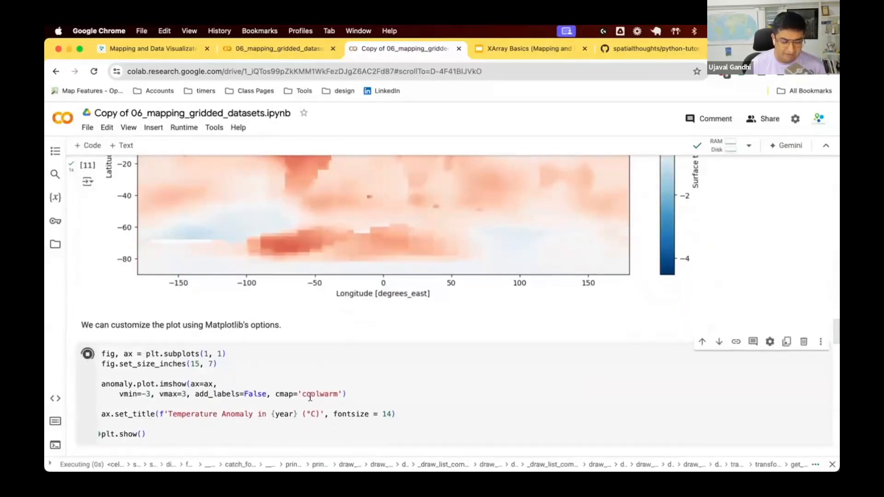
click(87, 354)
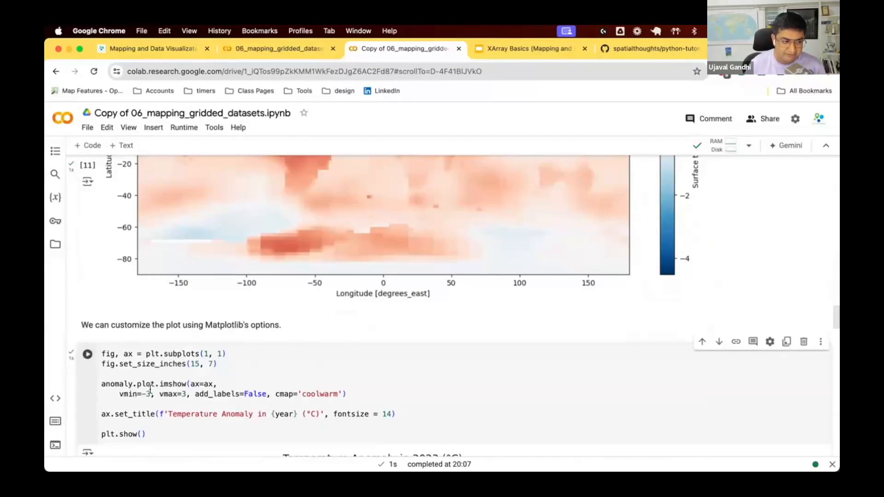
scroll(down, 3)
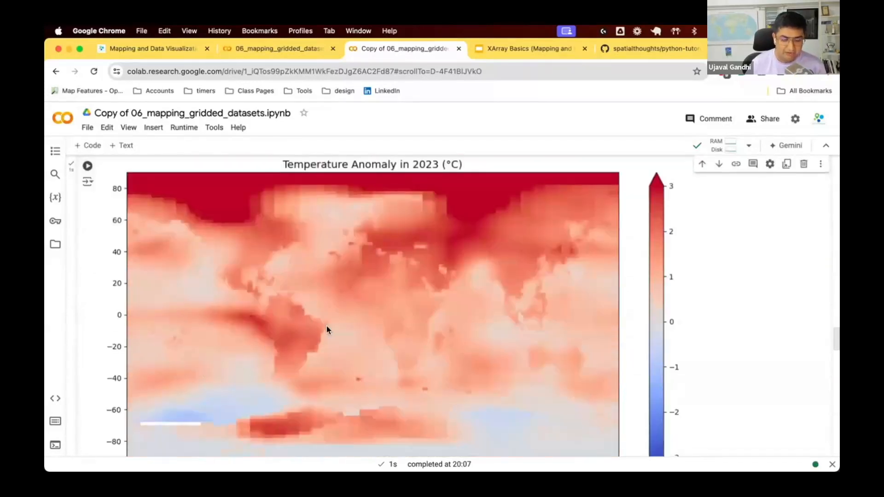
scroll(down, 3)
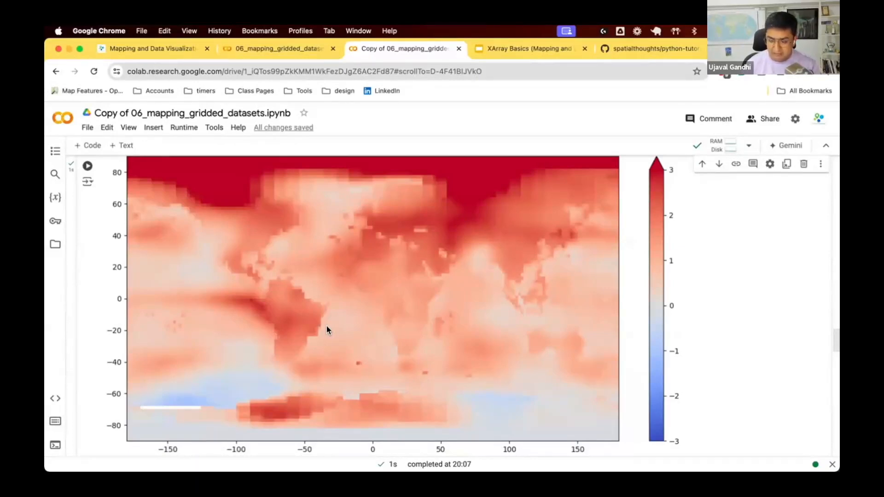
scroll(up, 3)
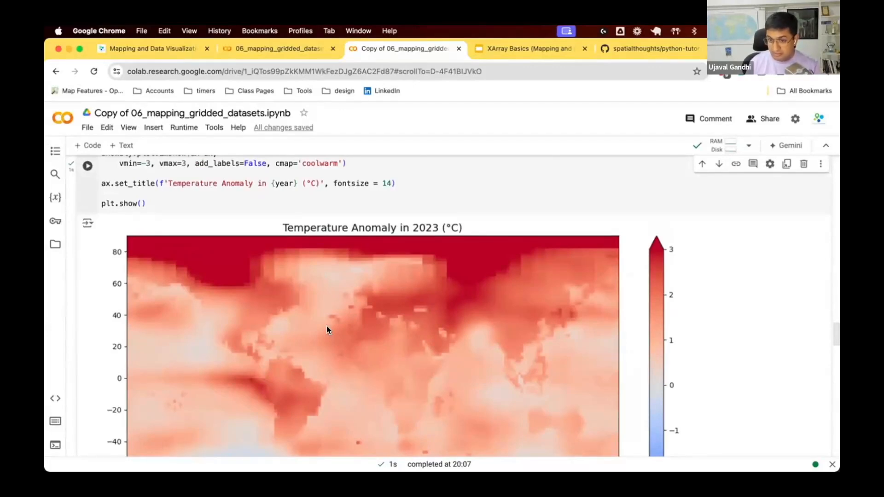
scroll(down, 3)
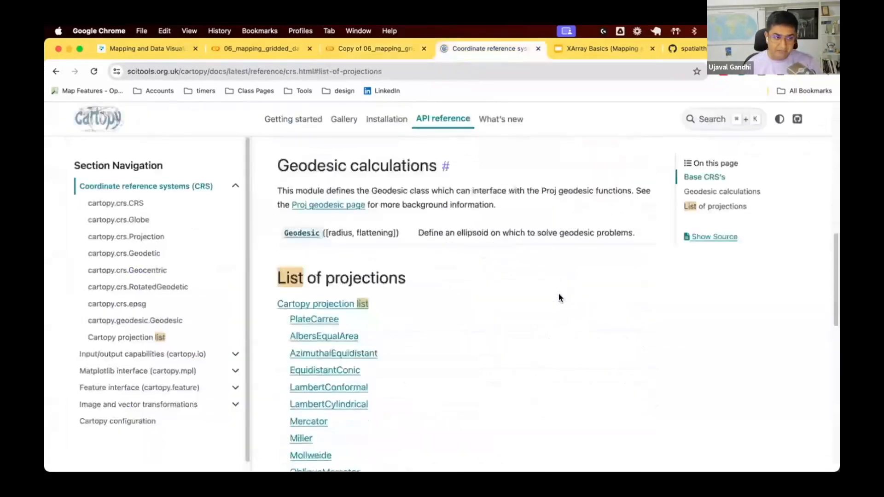
Jump to the Orthographic projection section of the Cartopy CRS documentation.
scroll(down, 3)
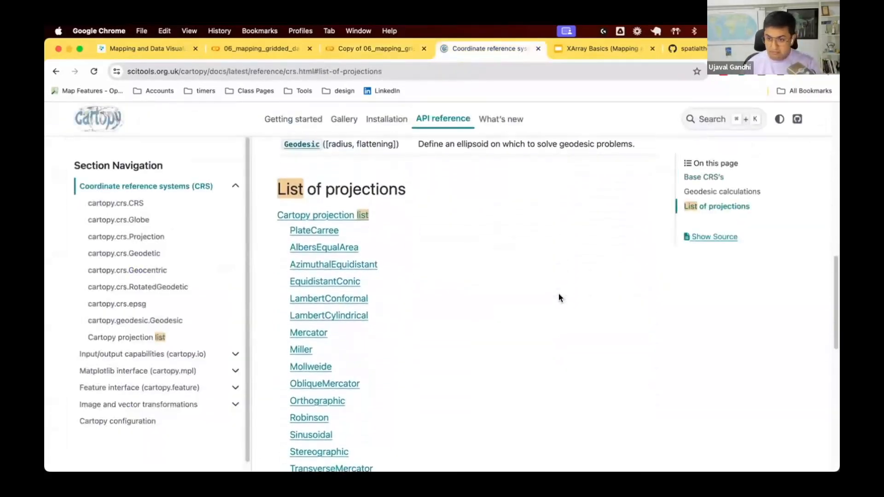
mouse_move(397, 260)
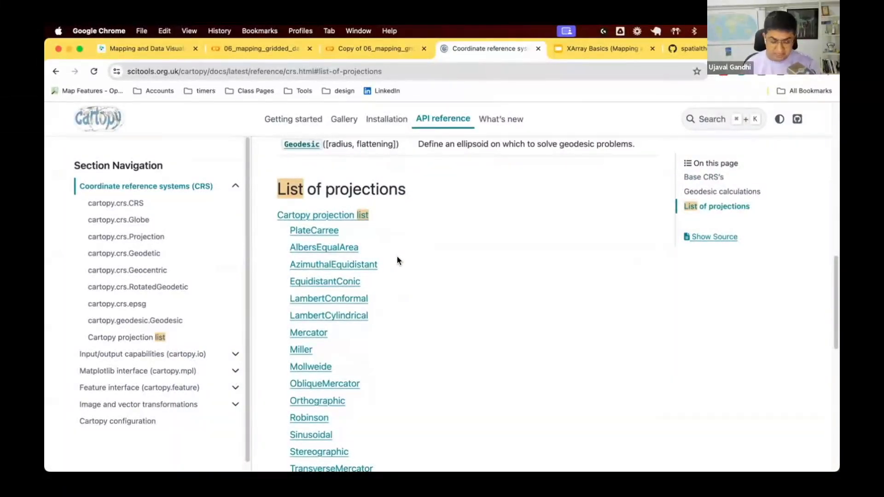
scroll(down, 3)
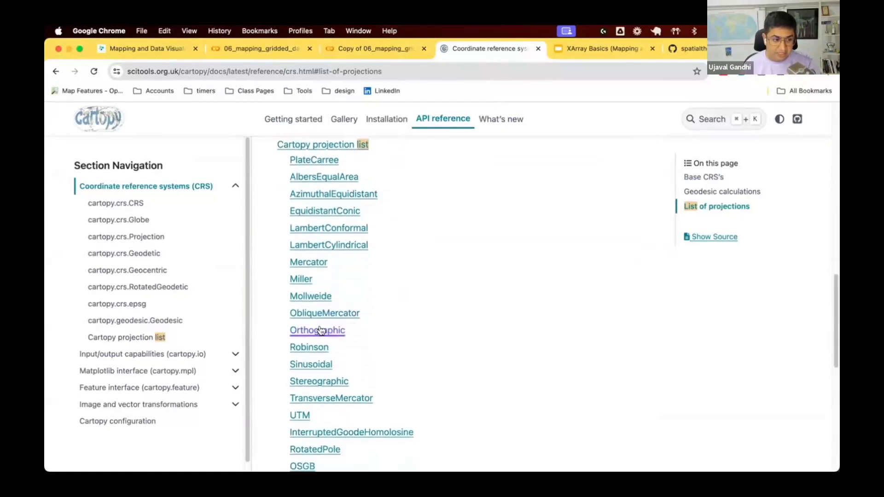
click(316, 330)
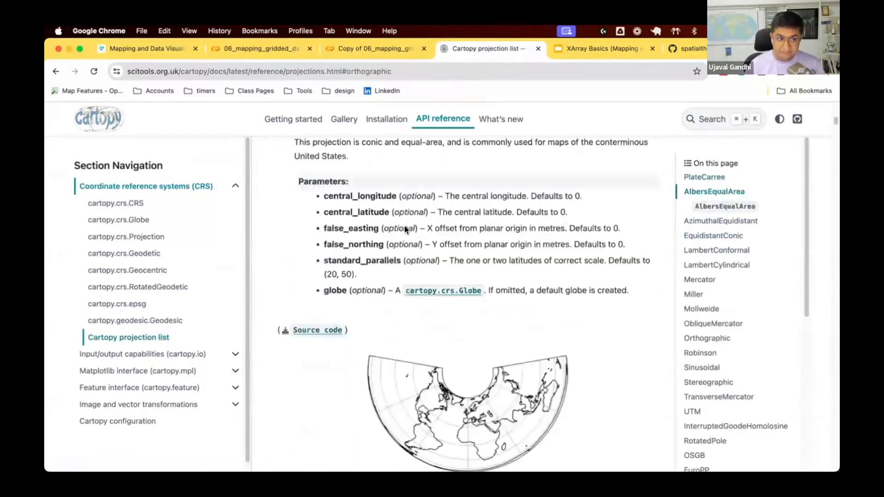
scroll(down, 3)
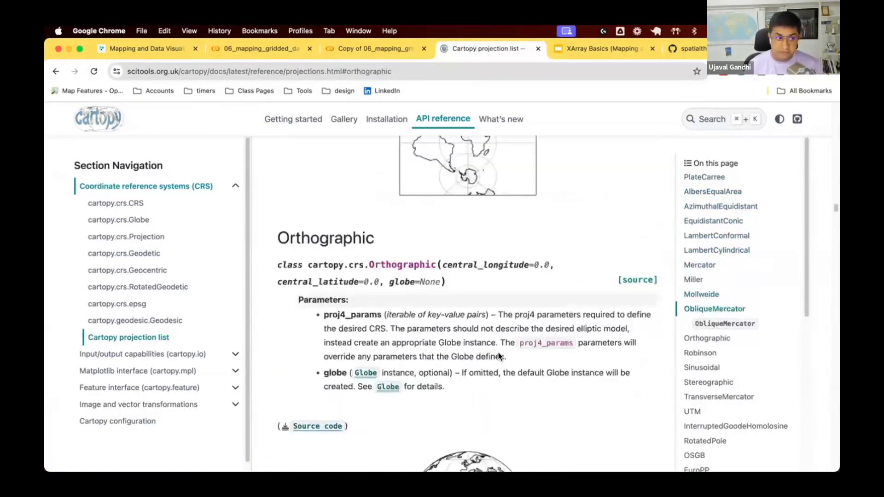
scroll(down, 3)
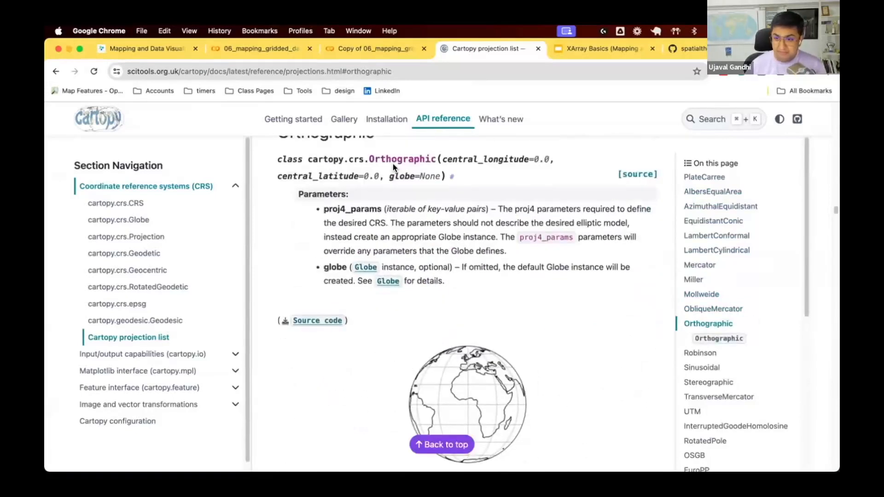
mouse_move(493, 164)
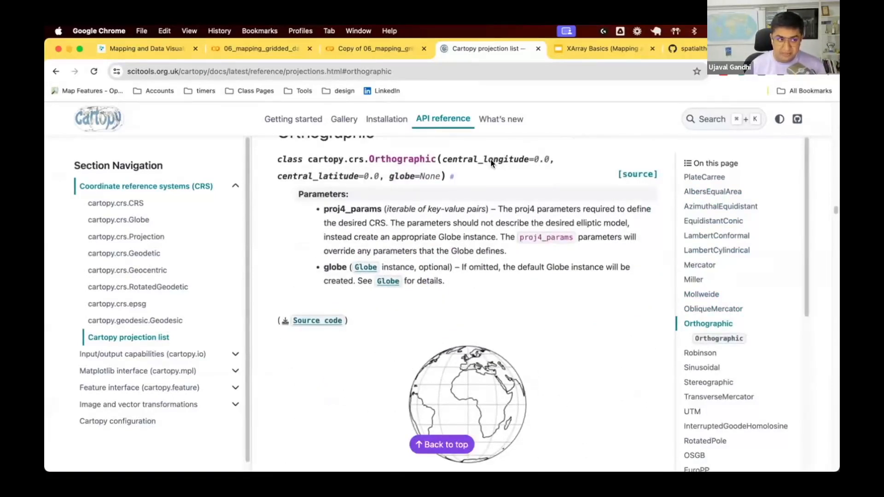
mouse_move(507, 371)
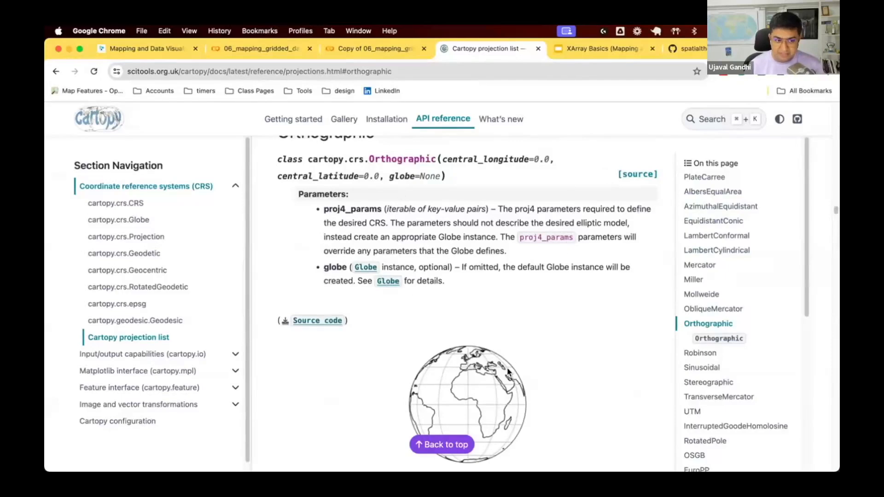
mouse_move(467, 406)
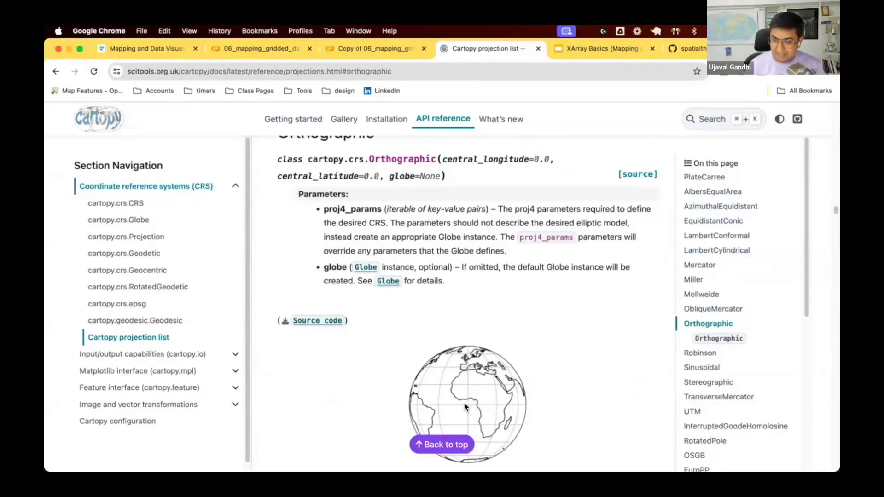
mouse_move(566, 421)
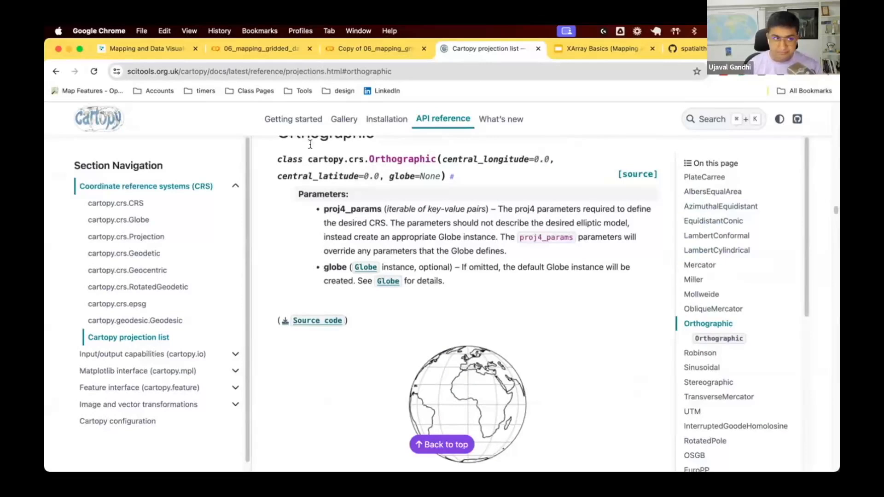
Back in Colab, inspect the CartoPy cell's Orthographic(0, 30) subplot_kw projection code.
click(372, 48)
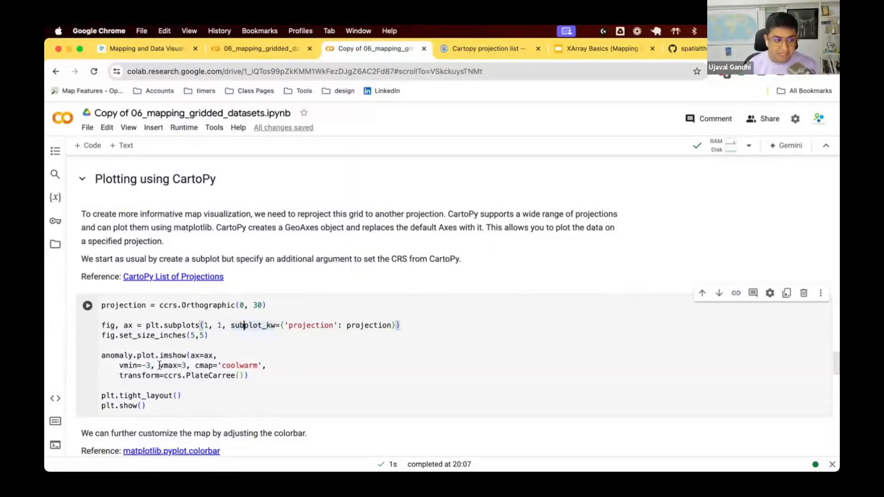
double_click(139, 376)
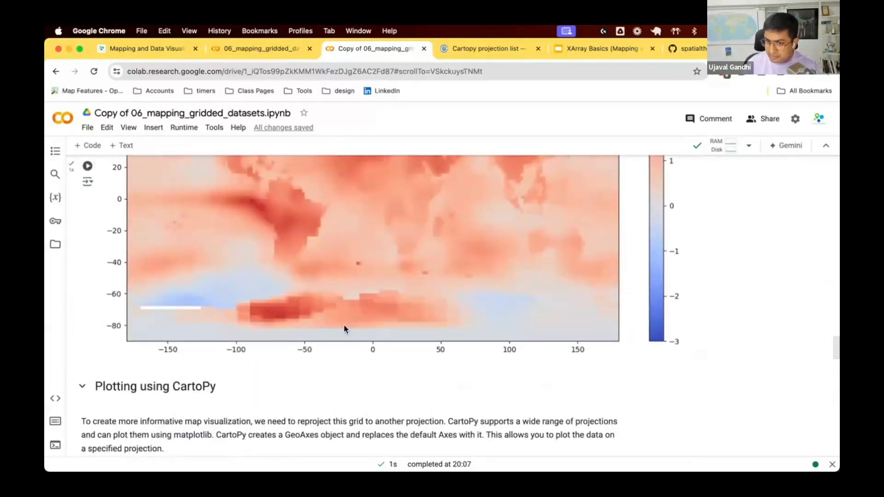
scroll(down, 3)
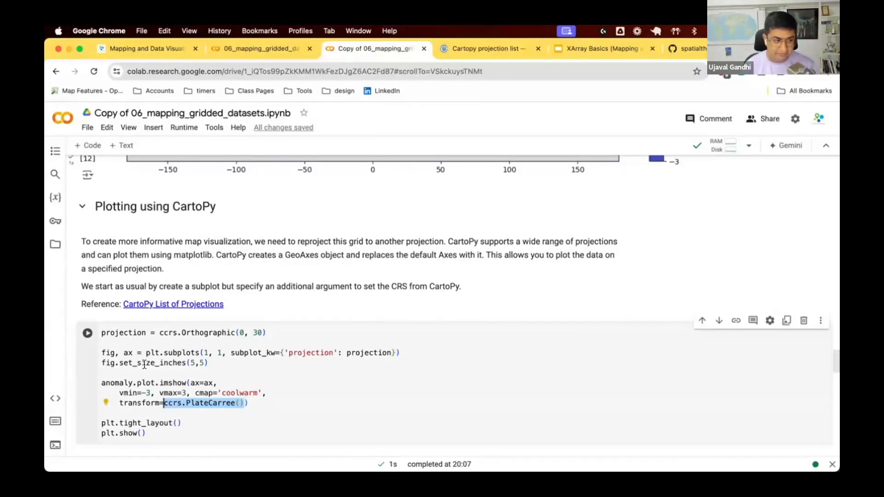
Render the 2023 anomaly on an orthographic globe, then re-run with Orthographic(0, 60).
click(87, 332)
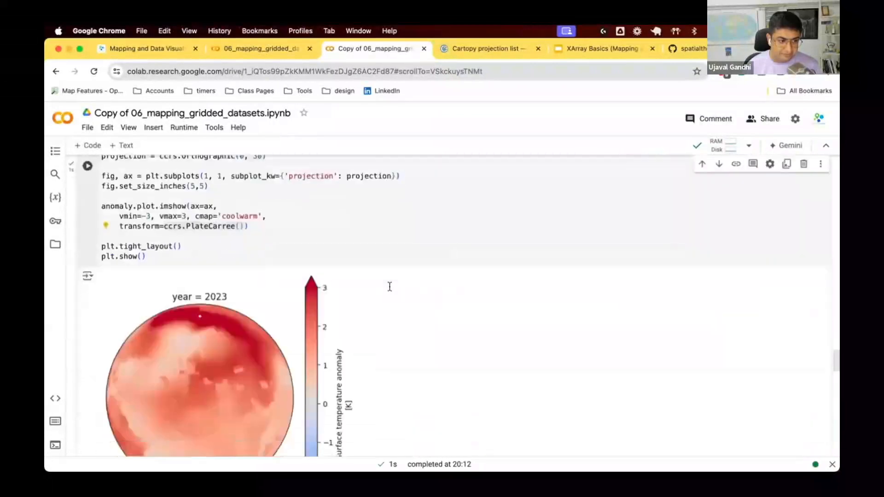
scroll(down, 3)
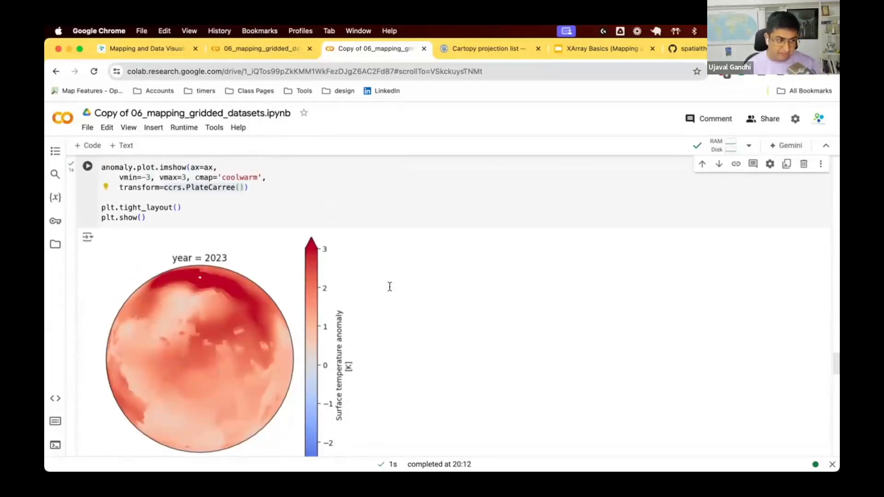
scroll(up, 3)
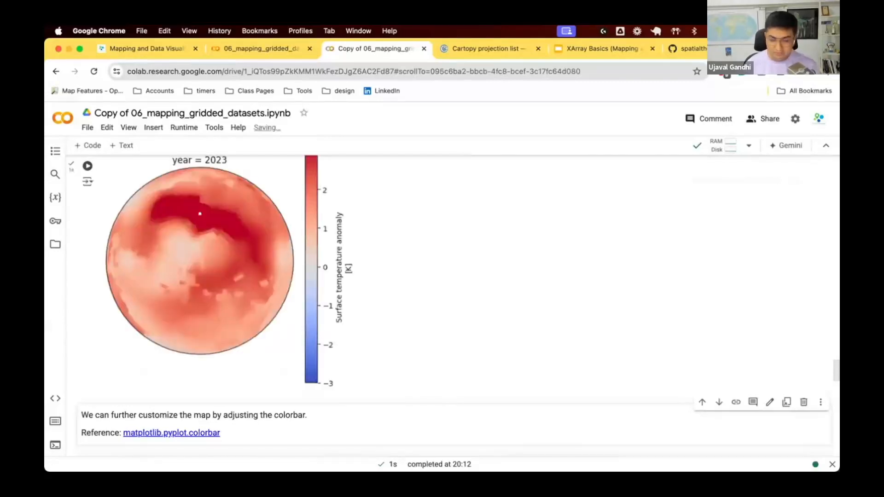
mouse_move(268, 214)
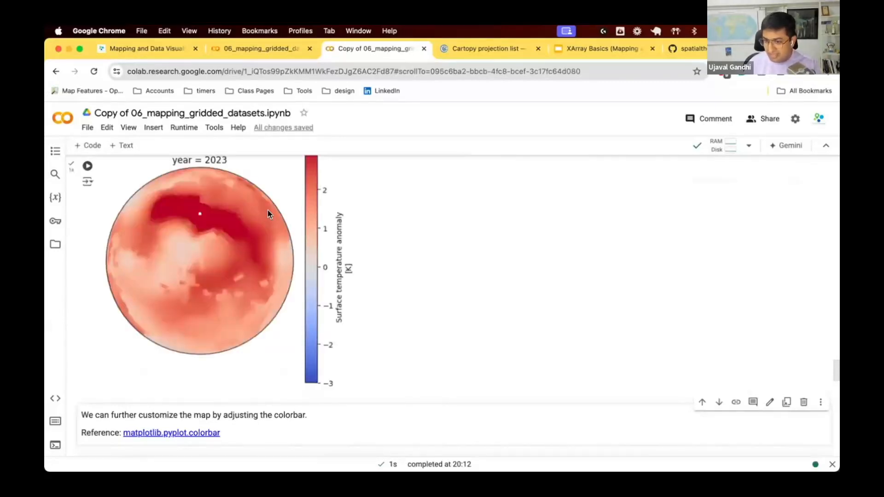
scroll(up, 3)
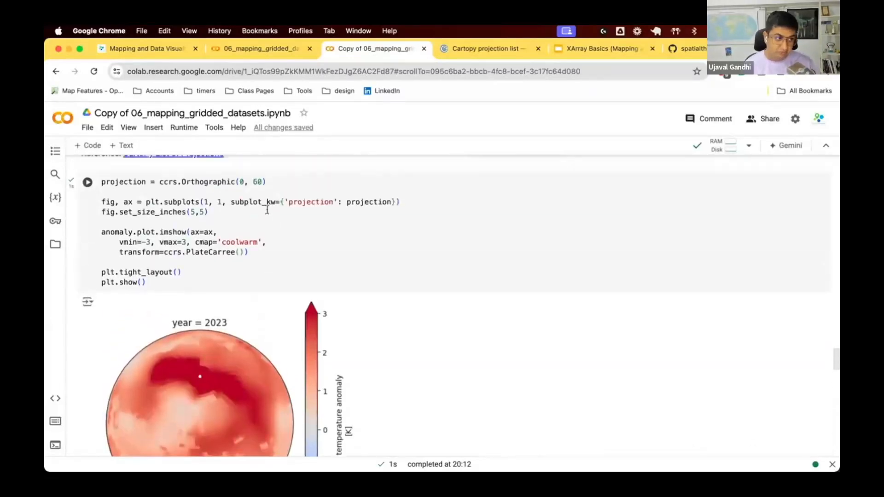
scroll(down, 3)
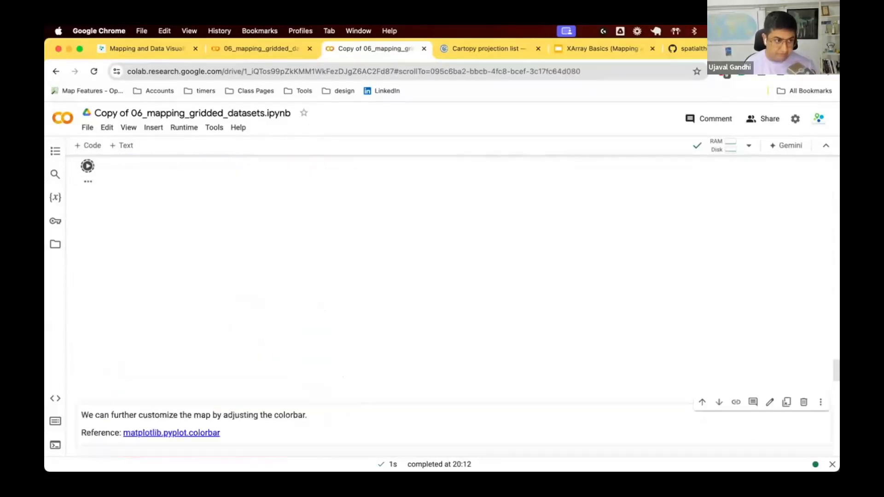
click(87, 165)
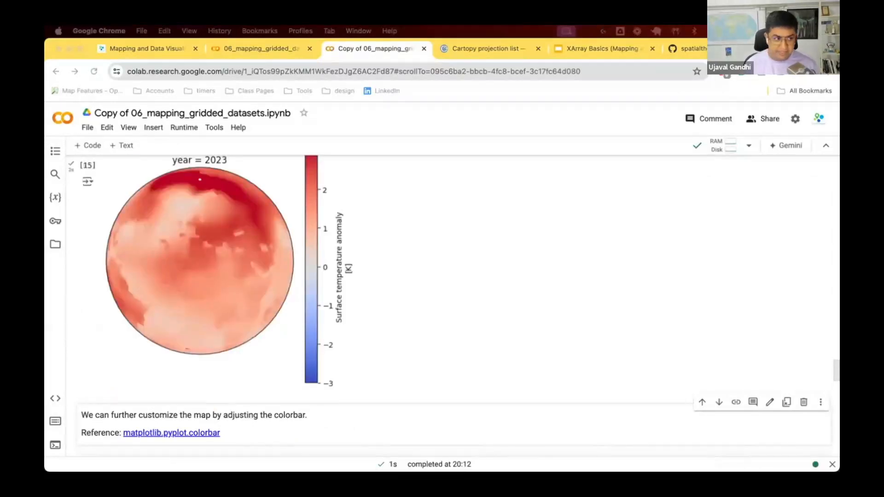
scroll(up, 3)
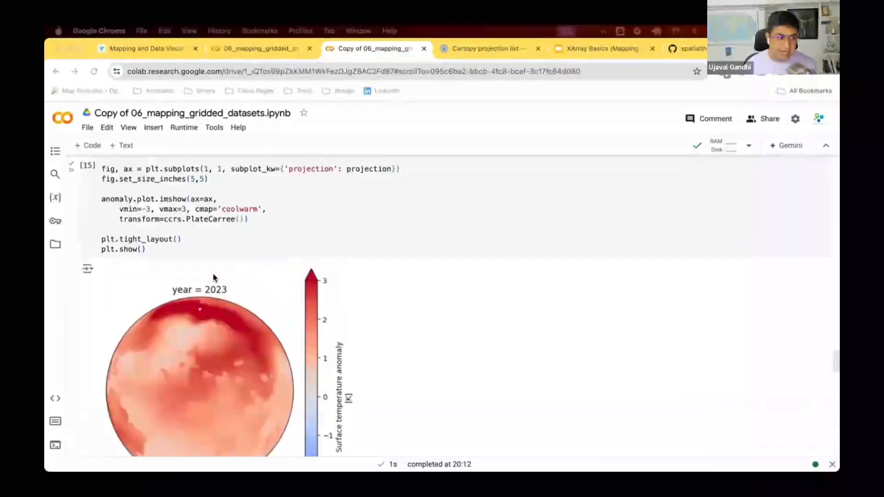
scroll(up, 3)
text(ax.)
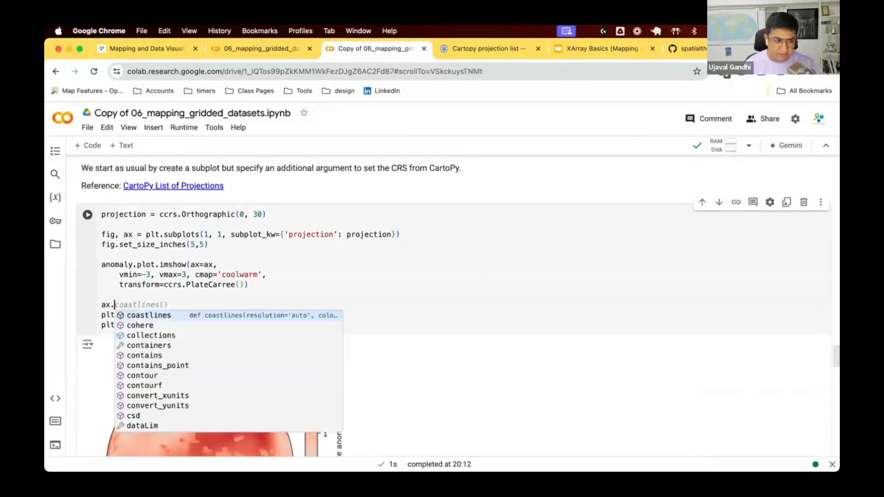
Add ax.coastlines() before plt.tight_layout() and rerun the globe cell.
scroll(down, 3)
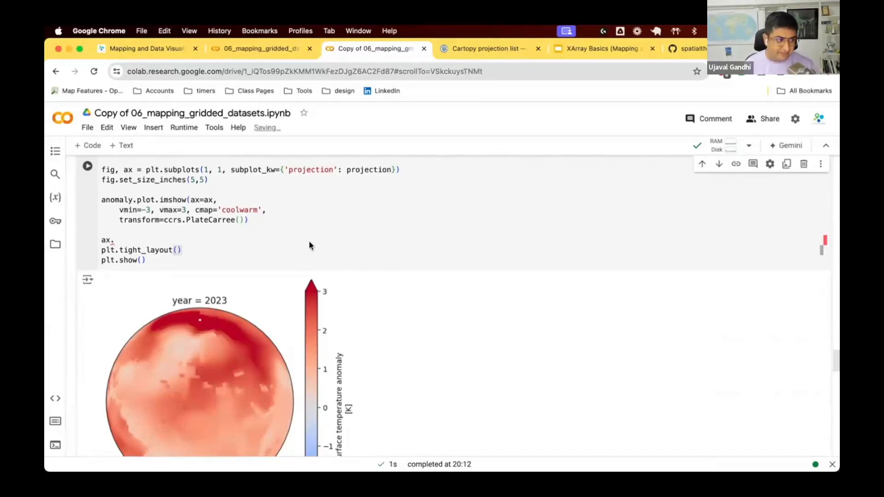
text(coastlines())
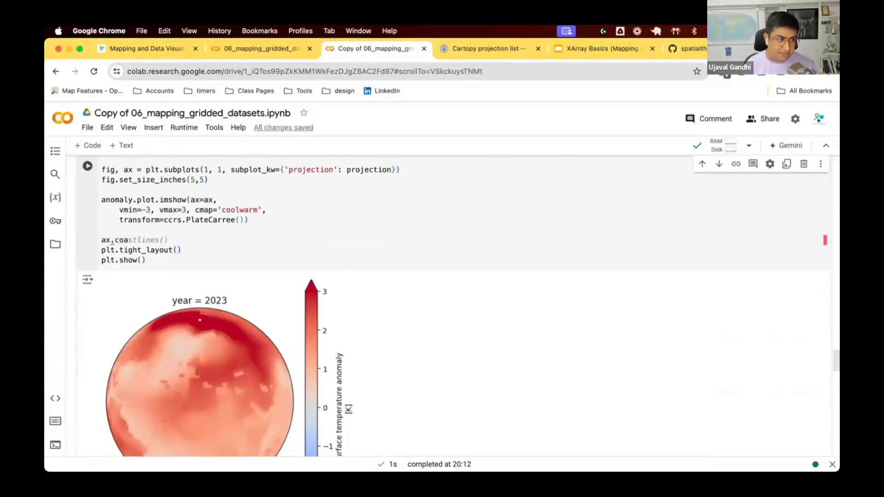
scroll(down, 3)
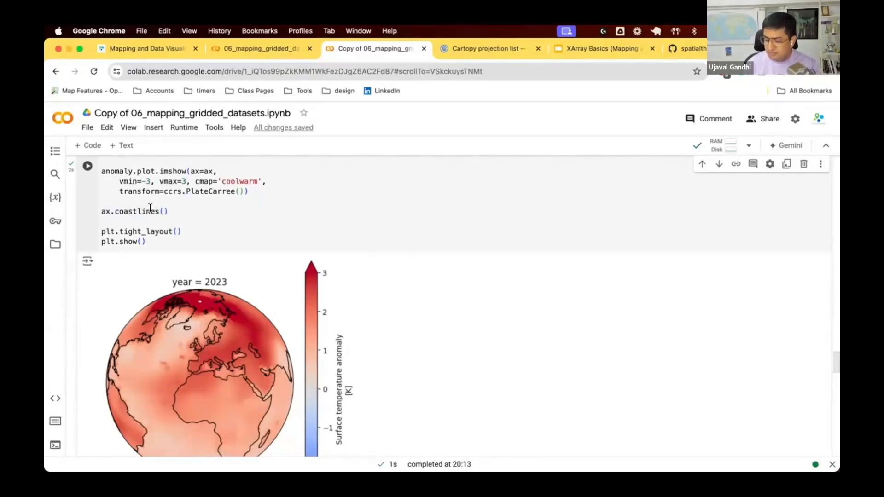
mouse_move(149, 207)
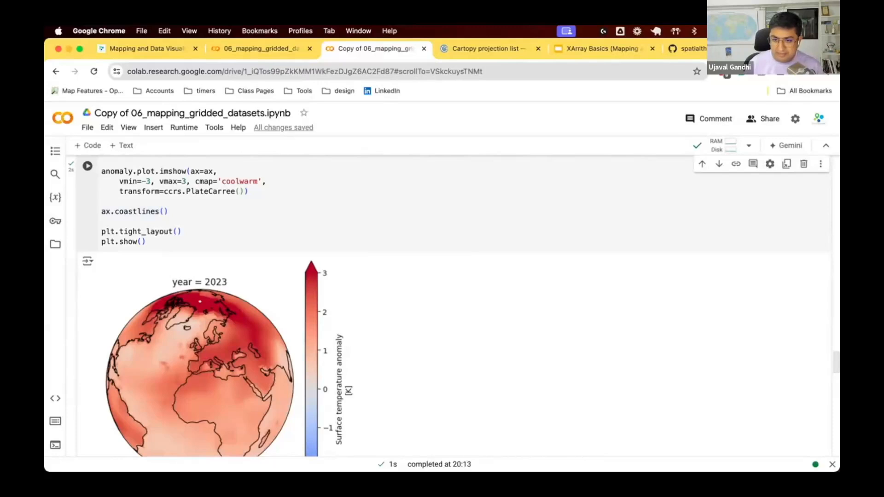
mouse_move(309, 286)
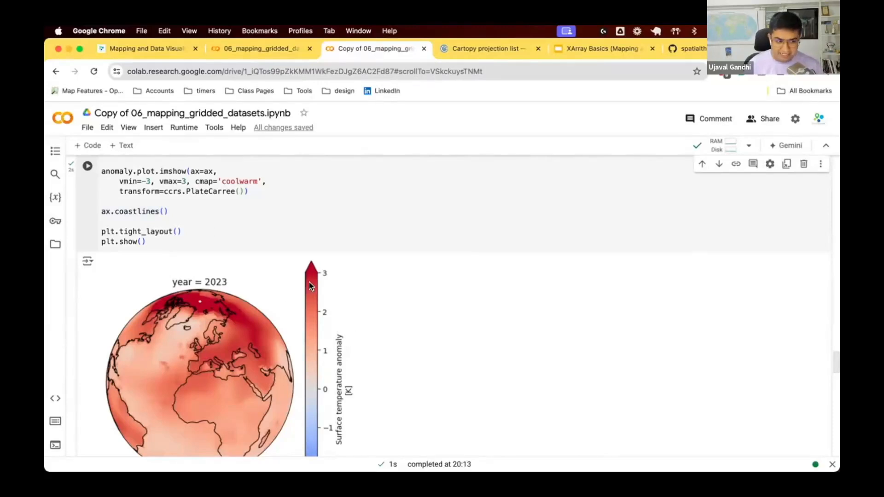
Pass cbar_kwargs=cbar_kwargs as a new argument in the imshow call.
scroll(down, 3)
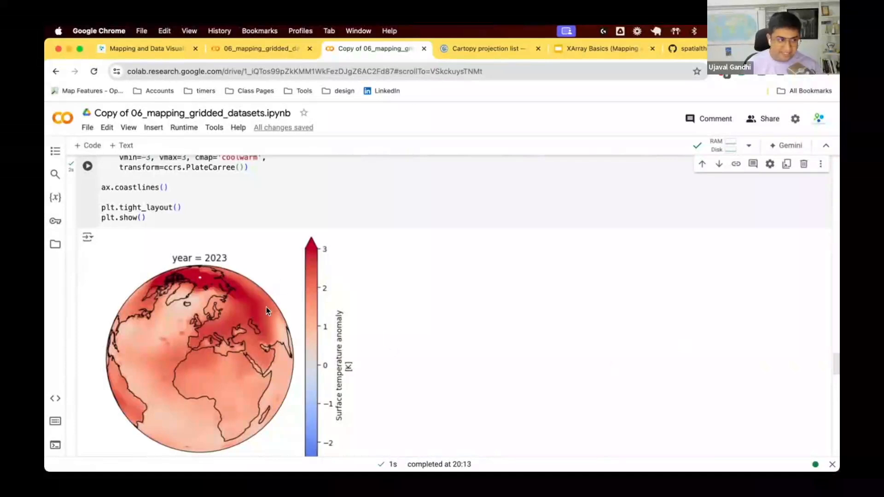
scroll(up, 3)
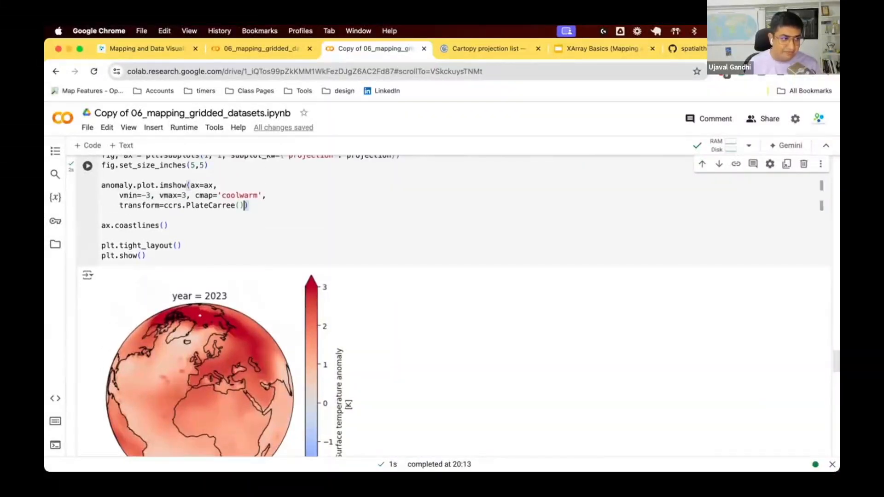
key(Return)
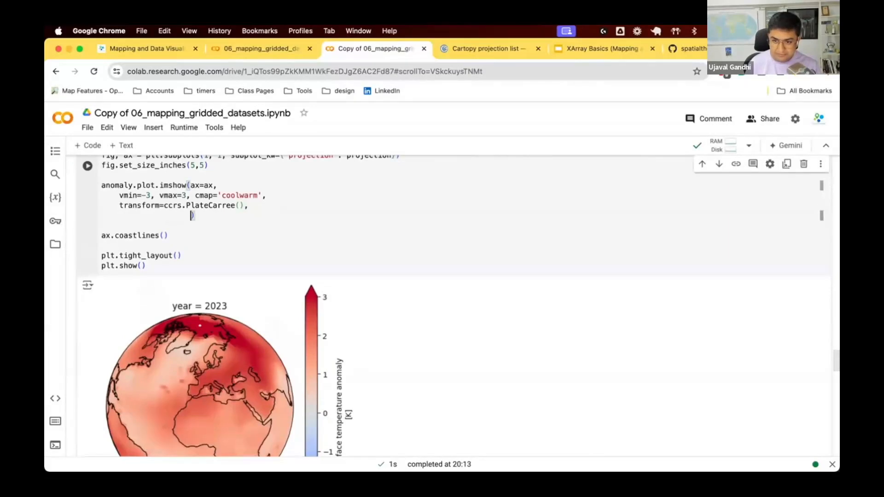
text(cbar_)
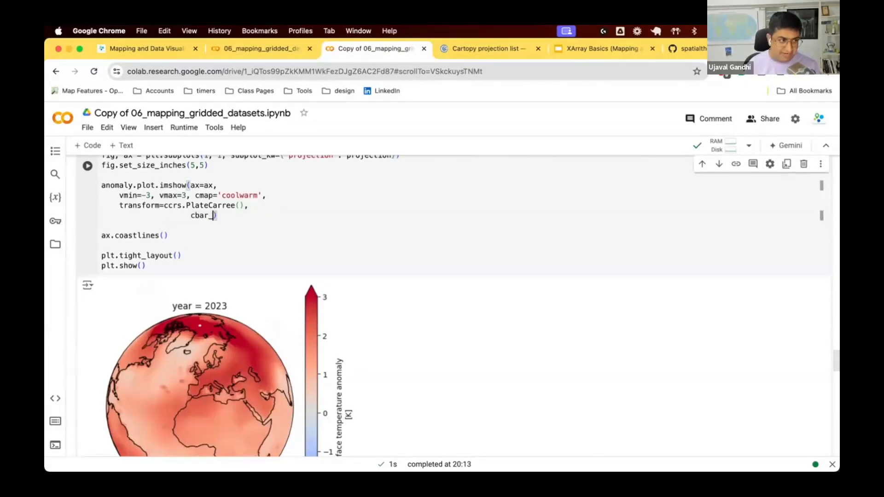
text(kwar)
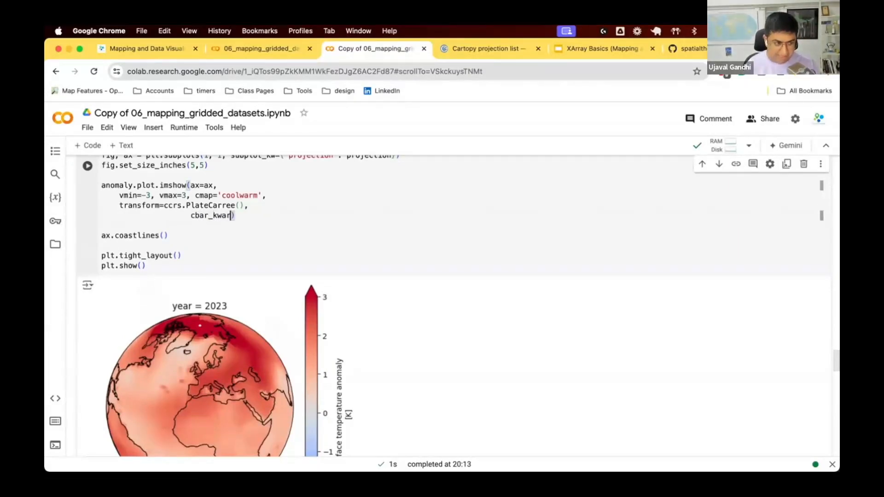
text(gs)
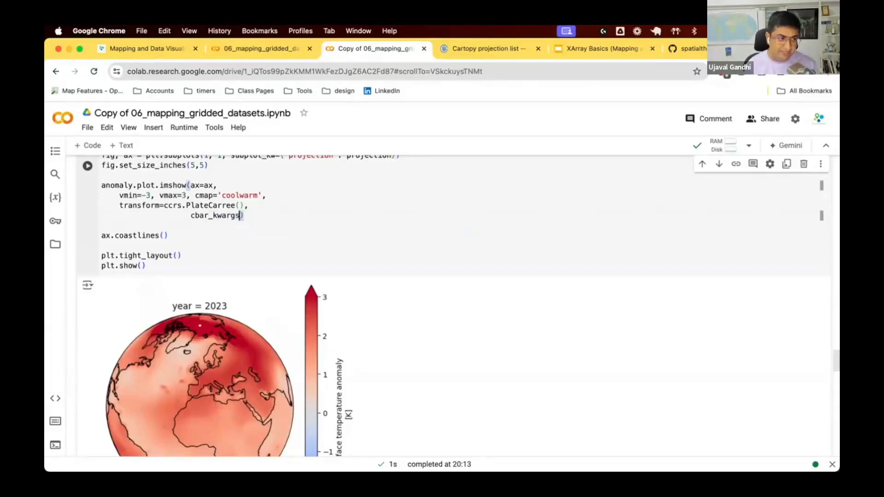
text(=)
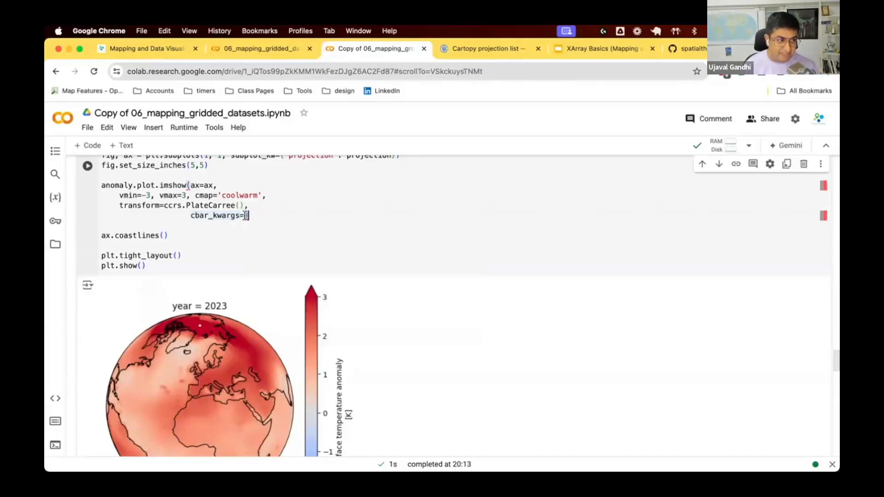
text(cbar_kwargs)
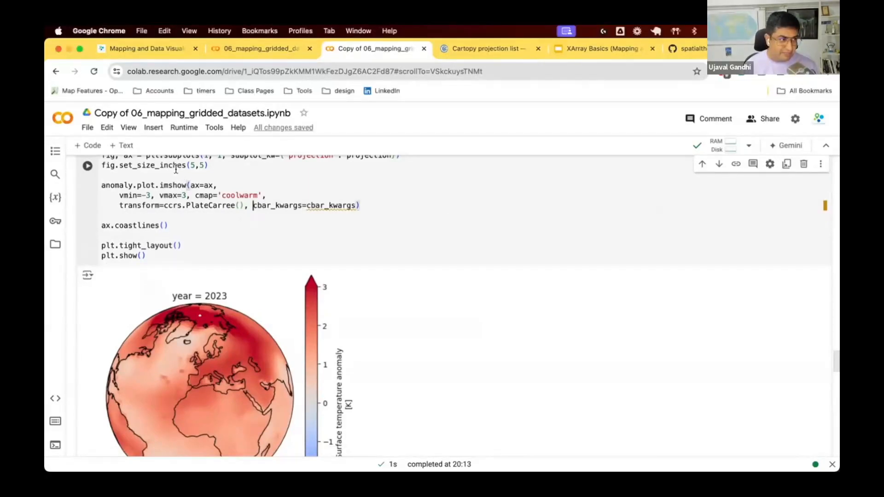
Define cbar_kwargs with horizontal orientation and run the cell.
text(cbar_kwargs =)
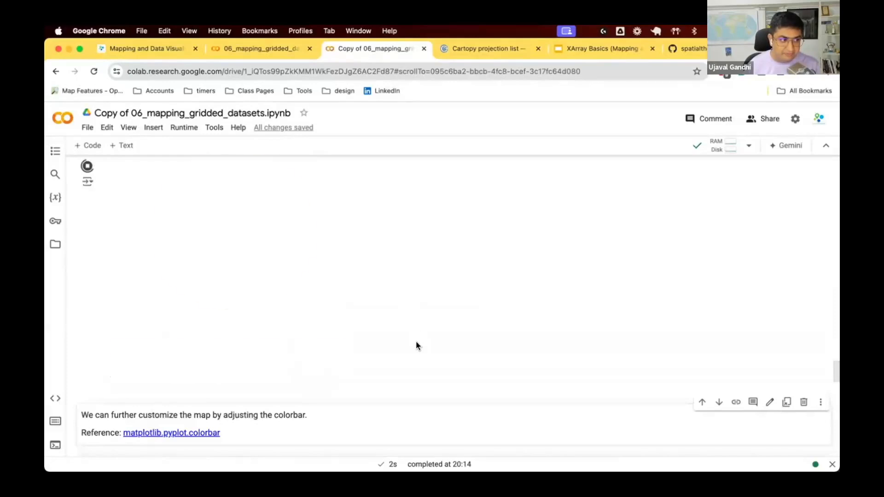
click(88, 165)
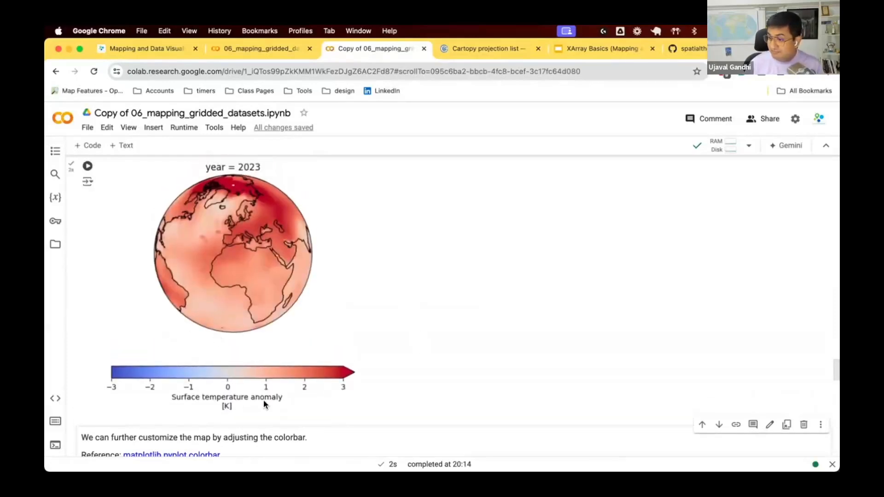
scroll(up, 3)
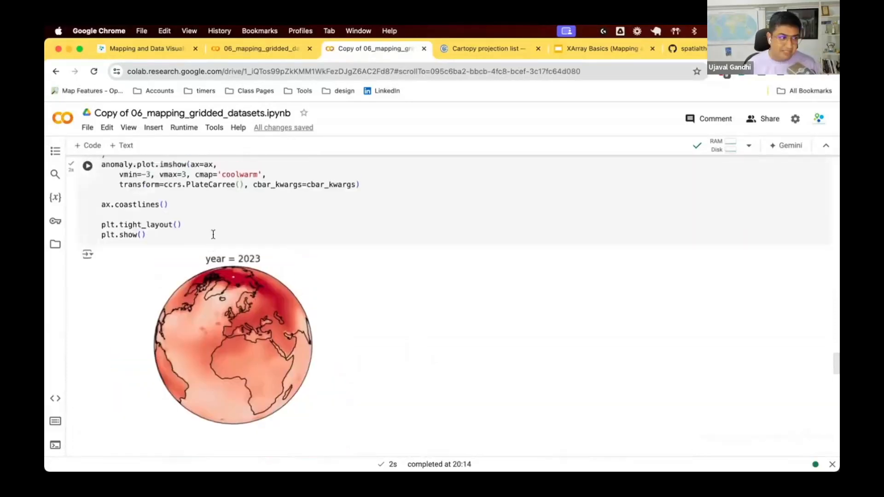
scroll(down, 3)
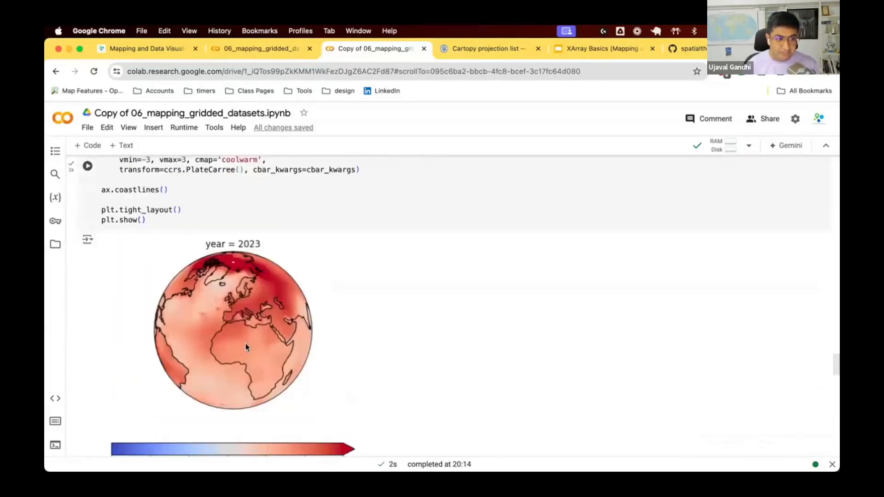
scroll(up, 3)
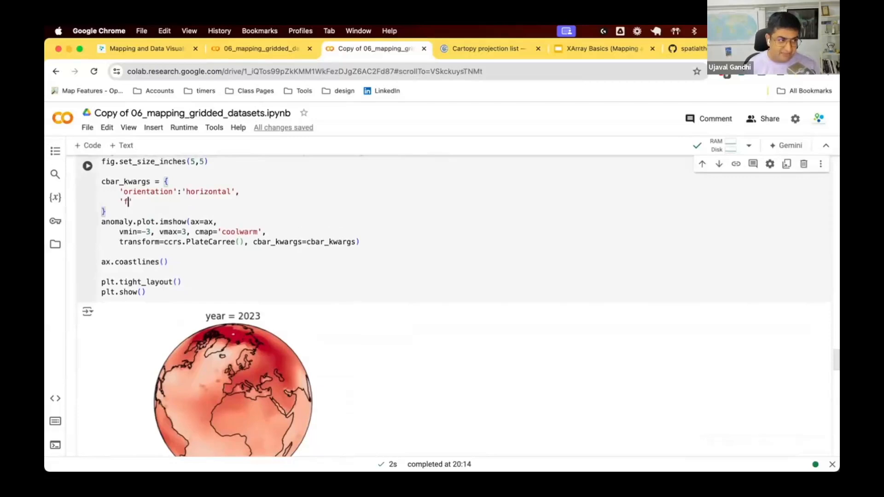
Add fraction 0.025, pad 0.05 and extend 'neither' to cbar_kwargs, fix the string error, rerun.
text('fraction': 0.025,)
text('extend':'neither)
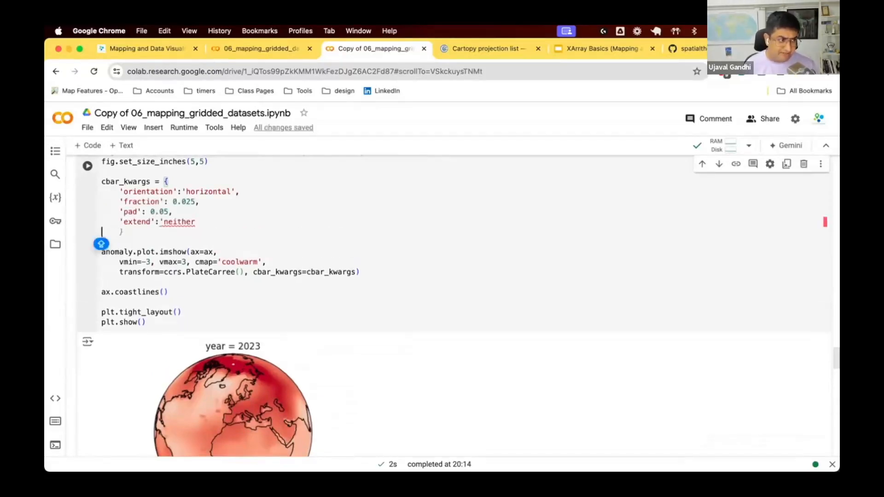
click(88, 165)
text(')
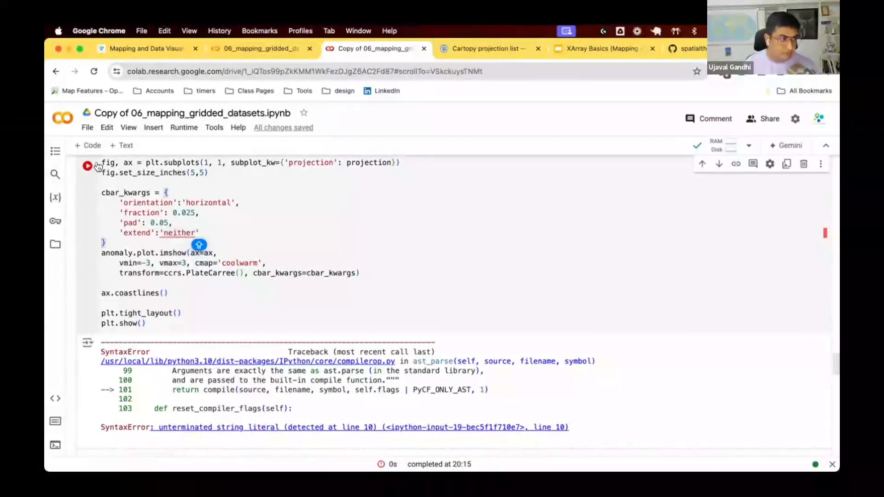
click(88, 163)
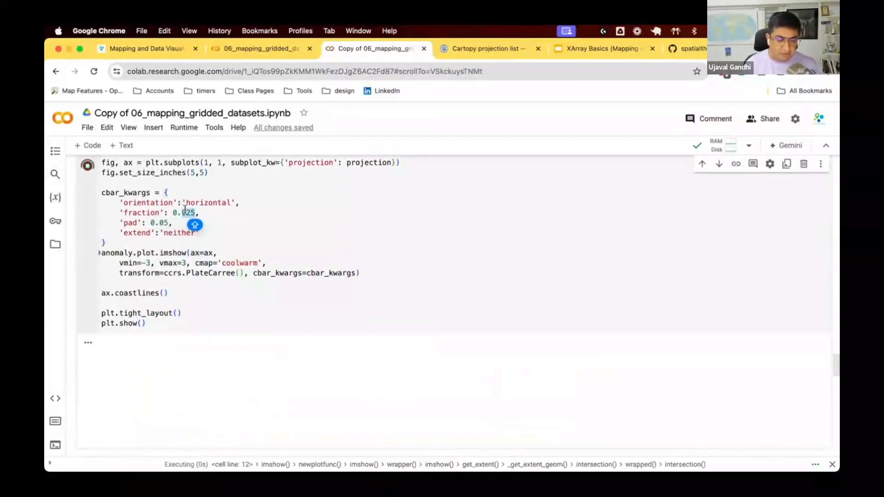
click(88, 165)
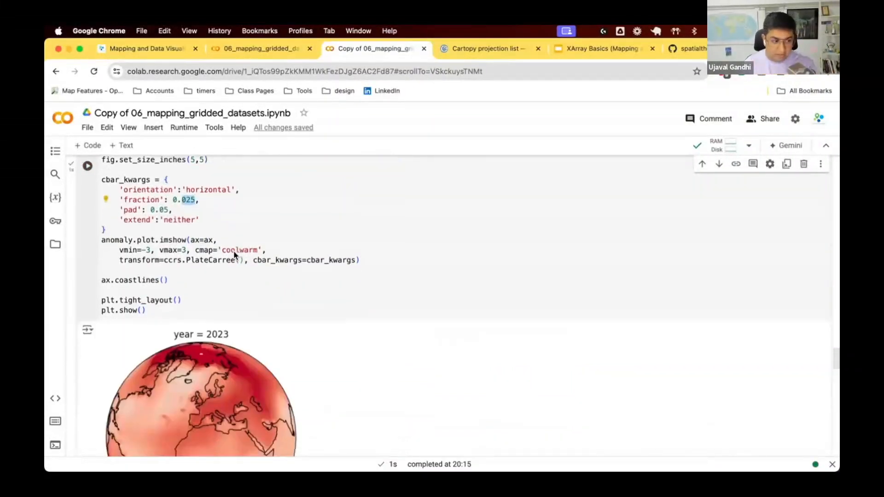
scroll(down, 3)
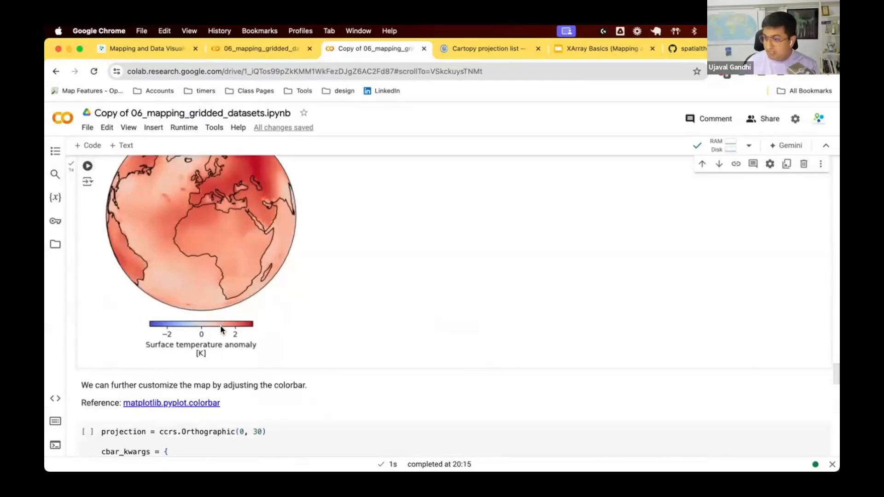
mouse_move(201, 351)
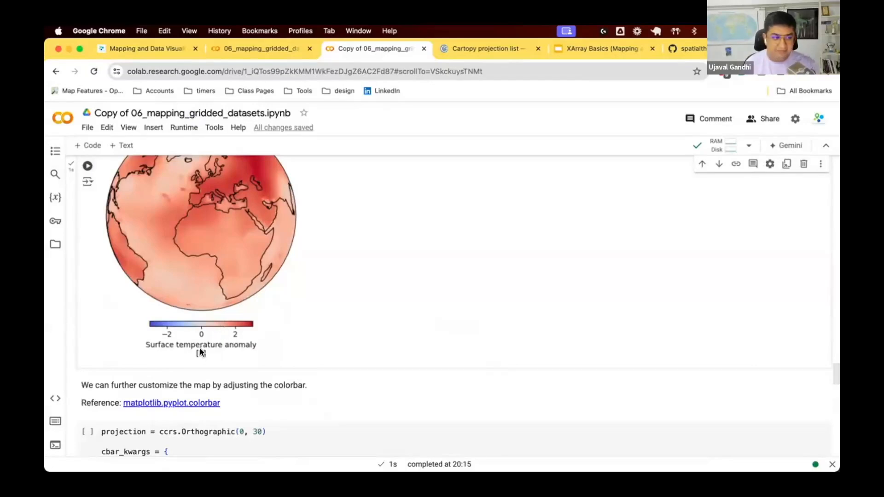
scroll(up, 3)
text(fig.set_size_inches(7,7))
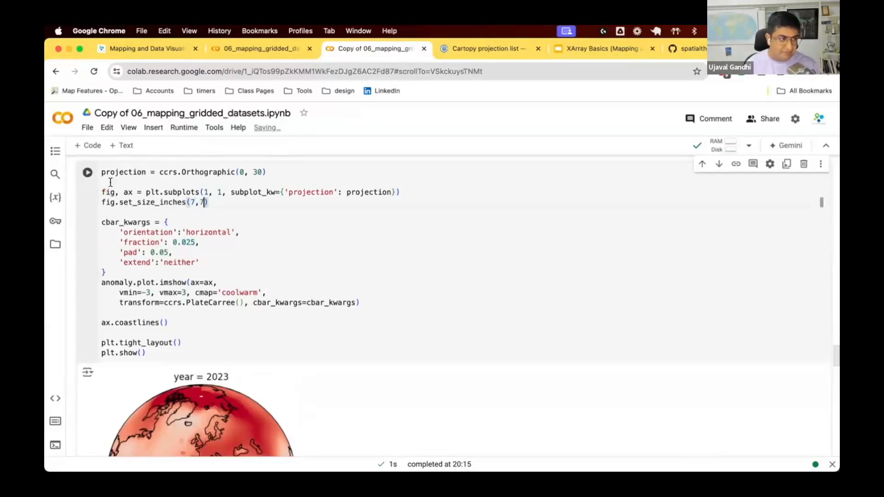
Change fig.set_size_inches from (5,5) to (7,7) and redraw the globe.
scroll(down, 3)
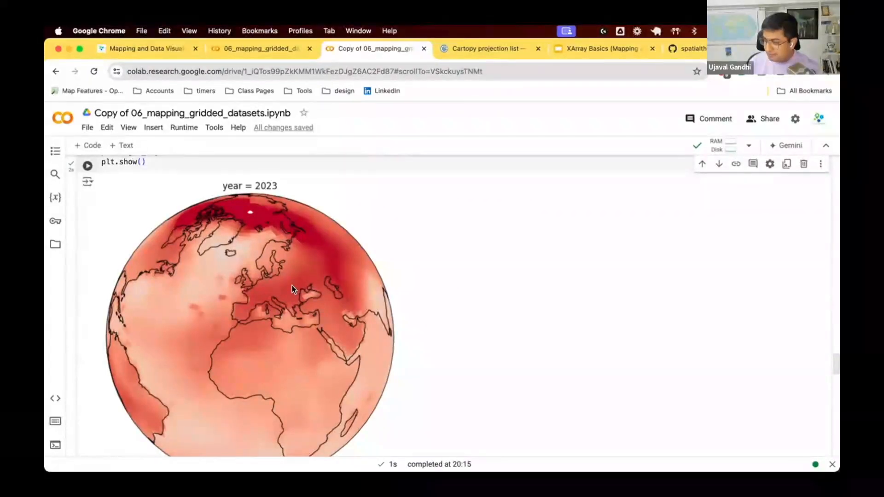
scroll(up, 3)
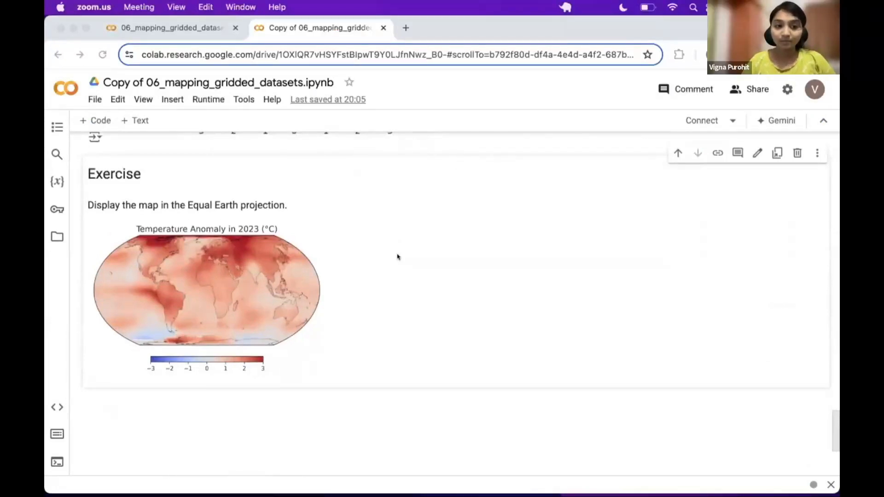
scroll(up, 3)
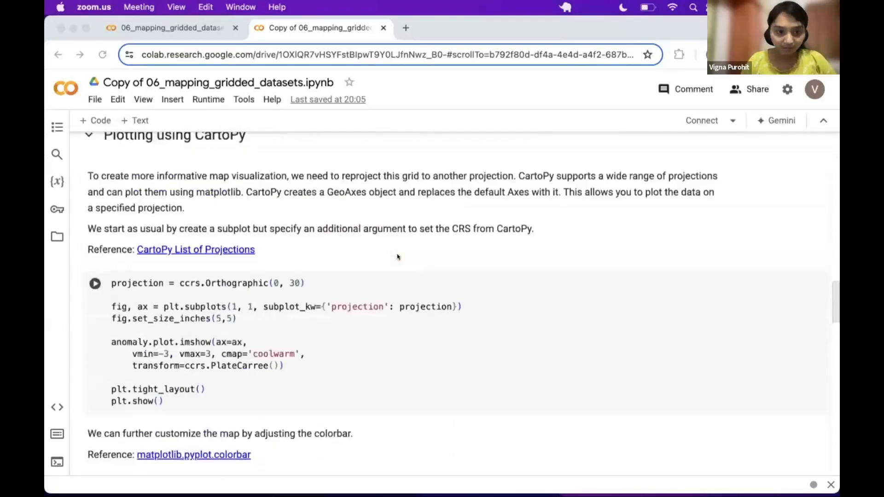
scroll(down, 3)
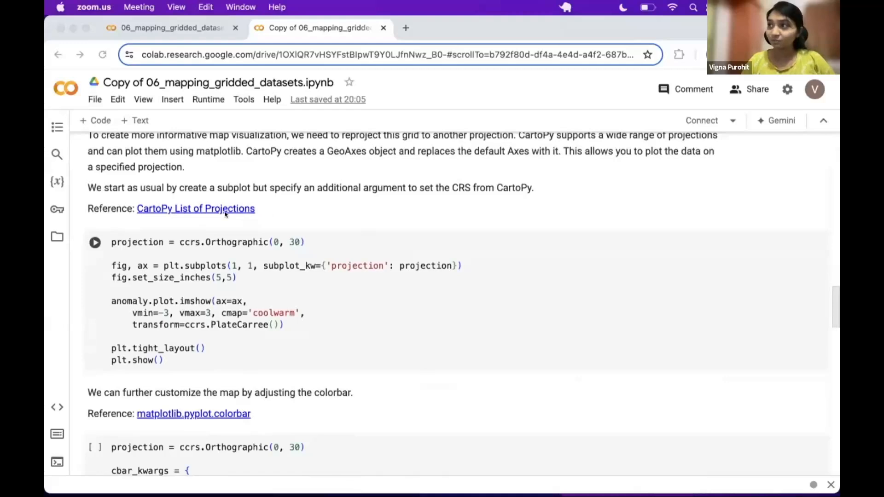
mouse_move(276, 265)
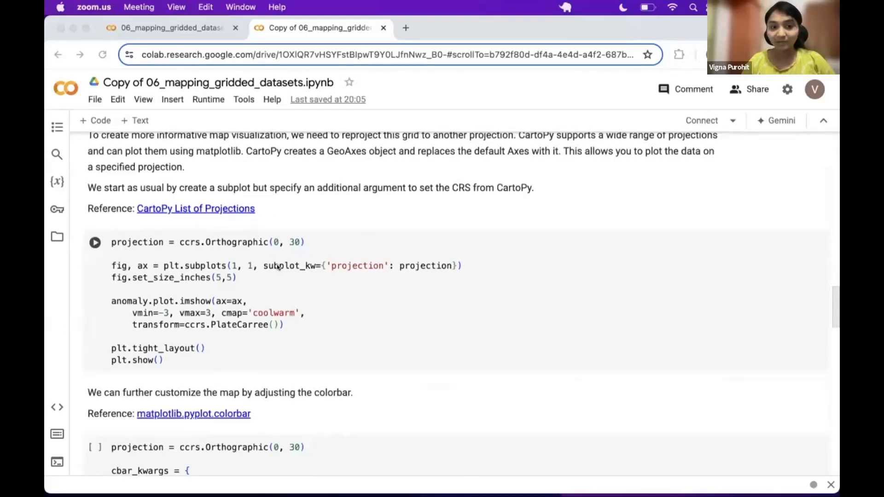
scroll(down, 3)
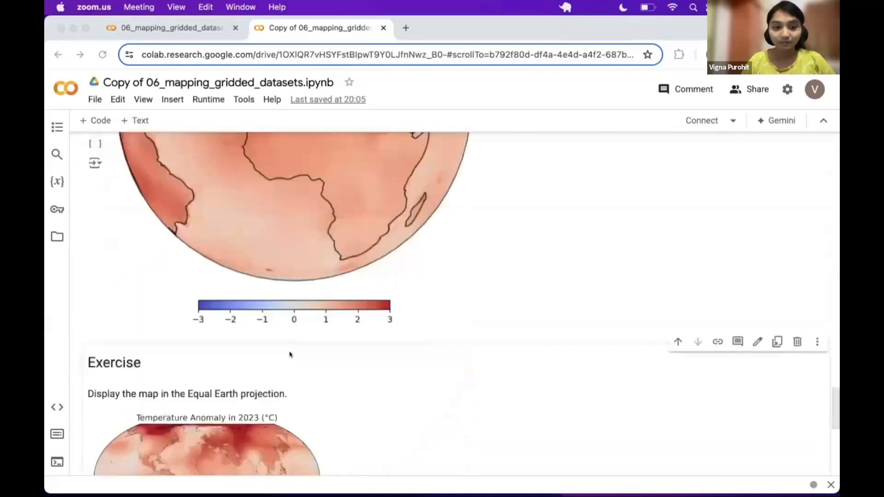
scroll(down, 3)
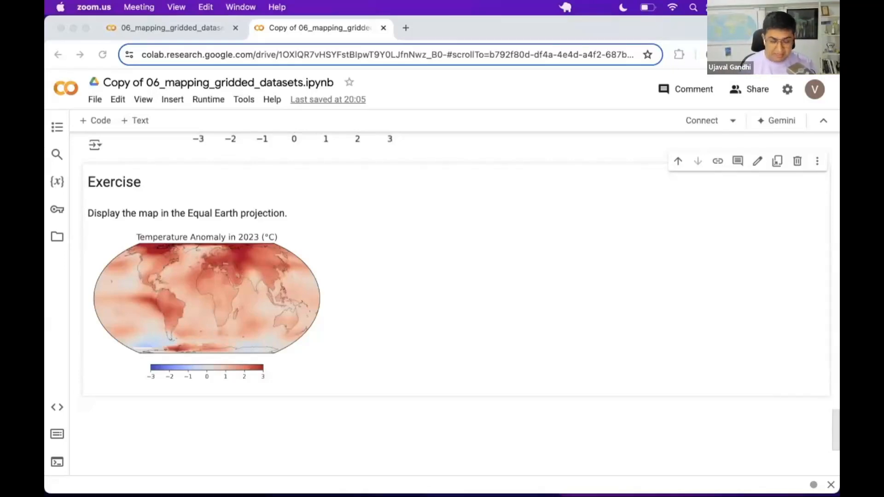
mouse_move(318, 317)
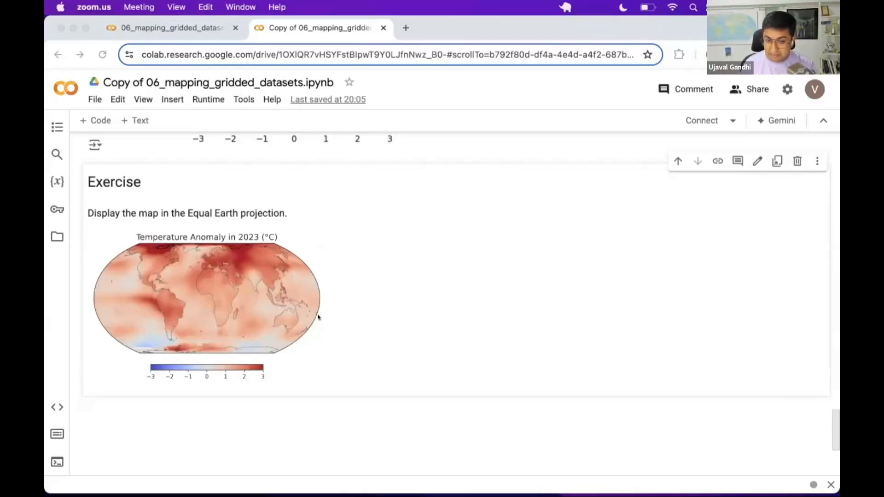
mouse_move(409, 328)
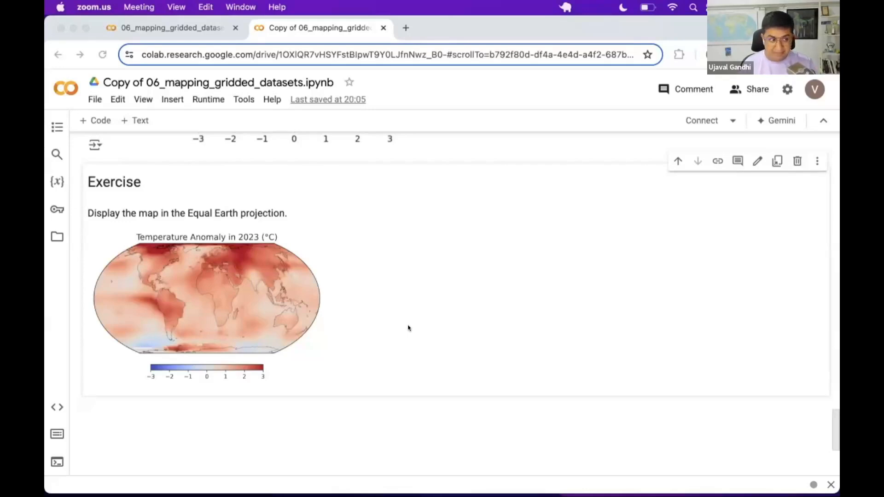